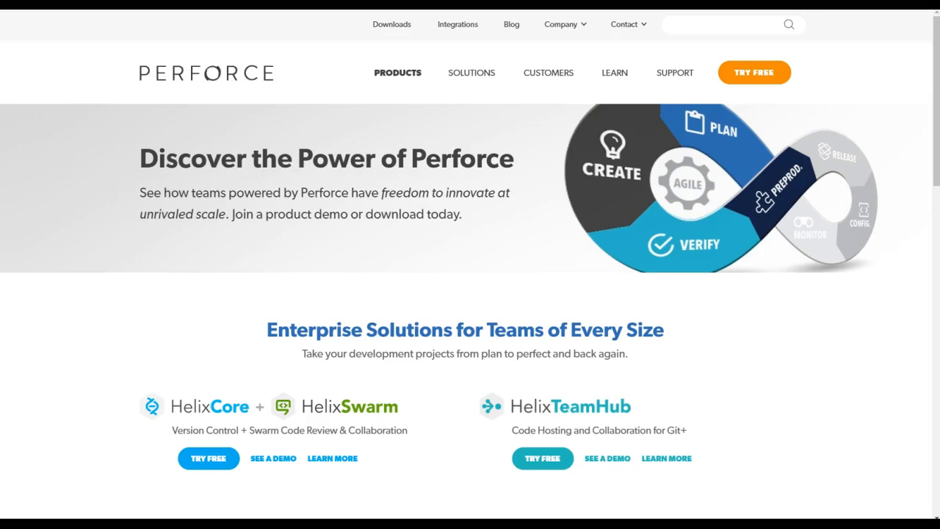
{"action": "mouse_move", "coordinate": [852, 267]}
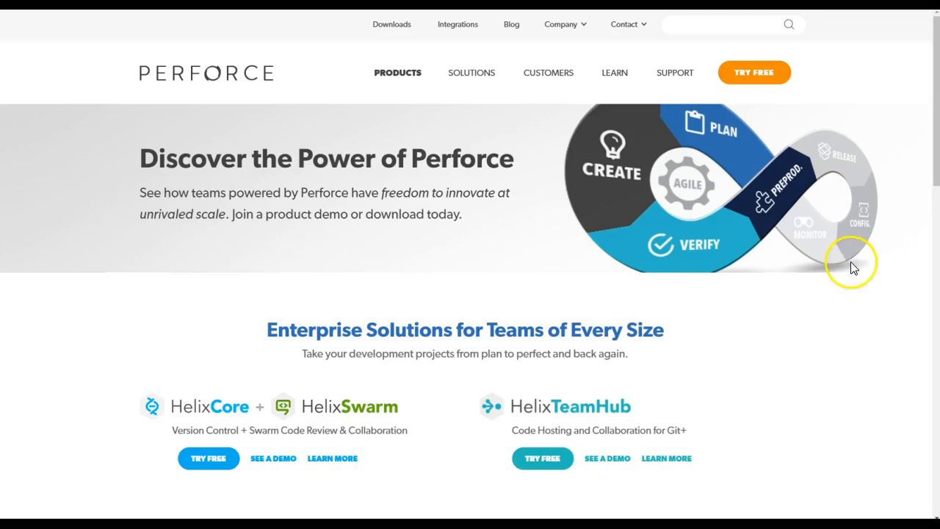
{"action": "mouse_move", "coordinate": [229, 95]}
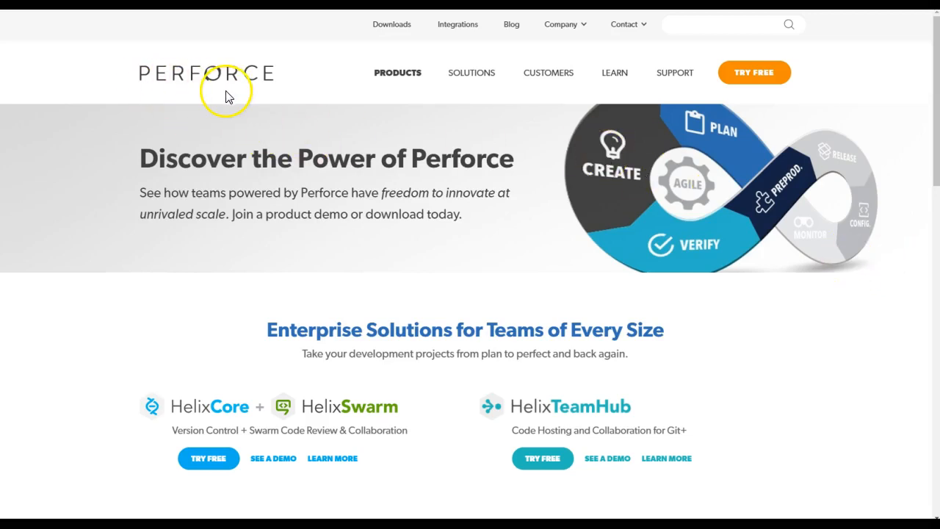
{"action": "mouse_move", "coordinate": [755, 72]}
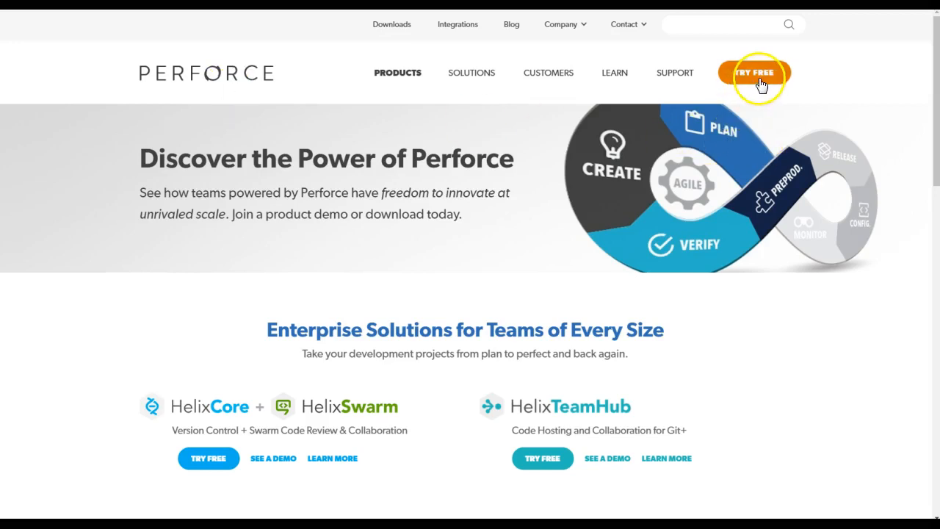
{"action": "mouse_move", "coordinate": [716, 429]}
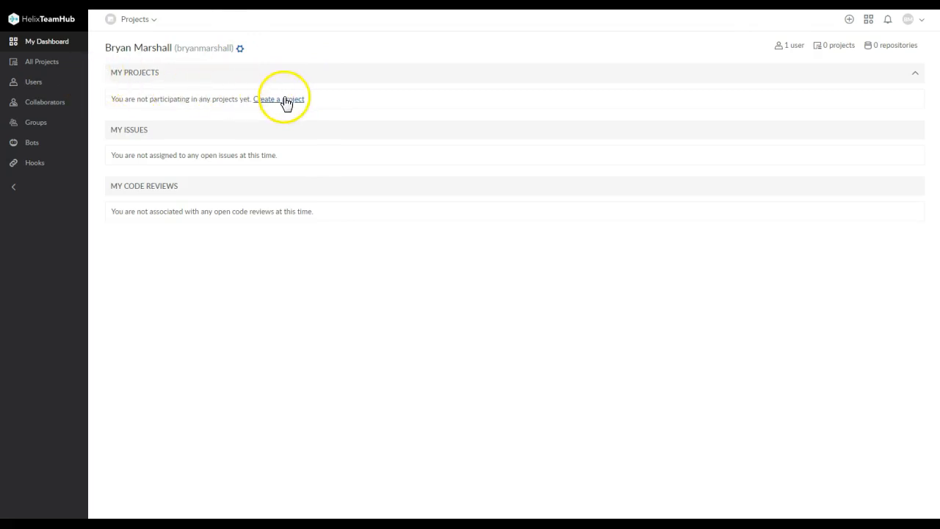
- Create a new Helix TeamHub project named project_2
{"action": "left_click", "coordinate": [278, 98]}
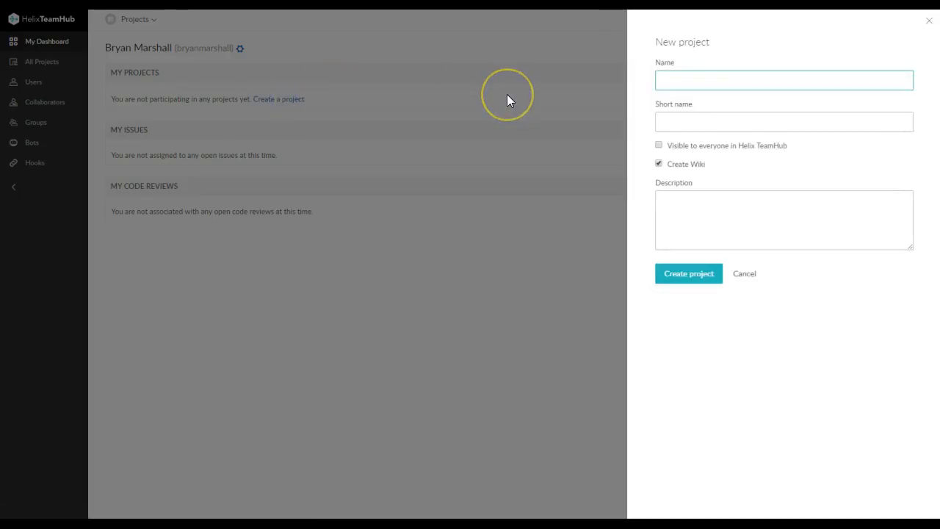
{"action": "type", "text": "project_2"}
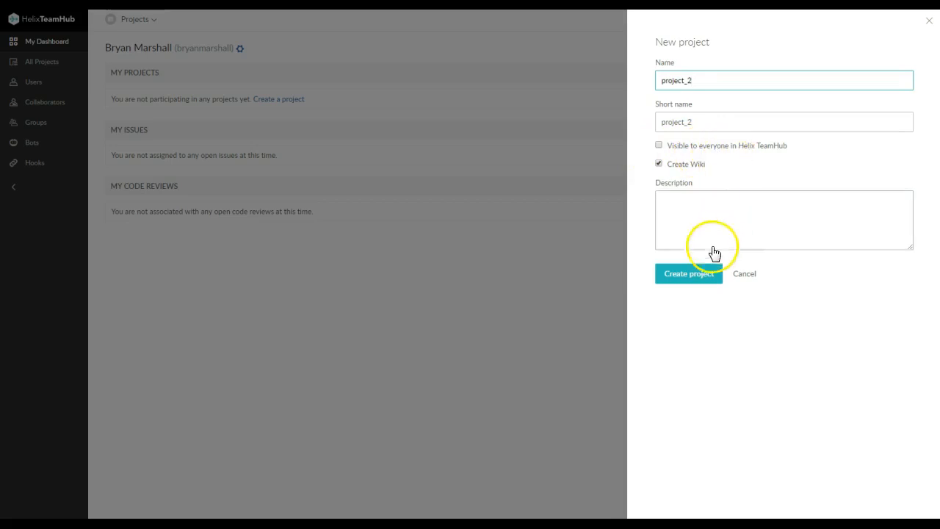
{"action": "left_click", "coordinate": [688, 273]}
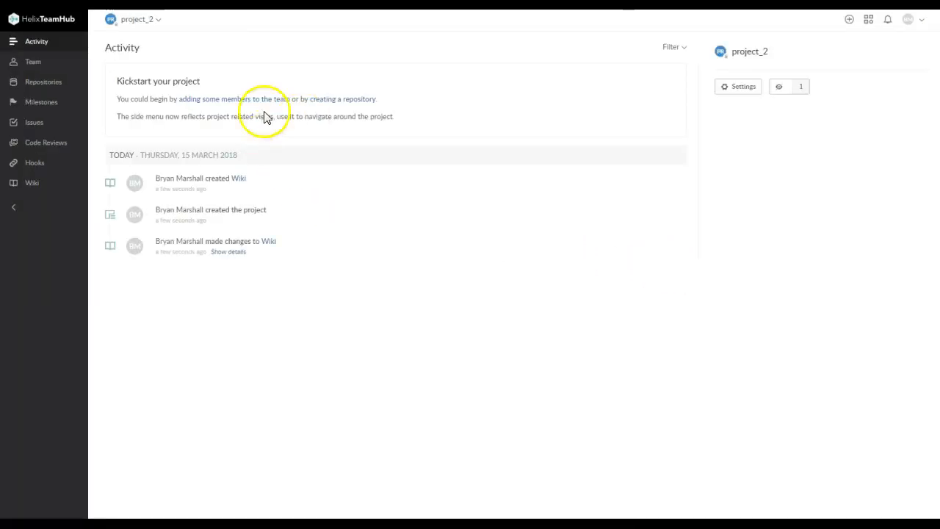
{"action": "mouse_move", "coordinate": [284, 161]}
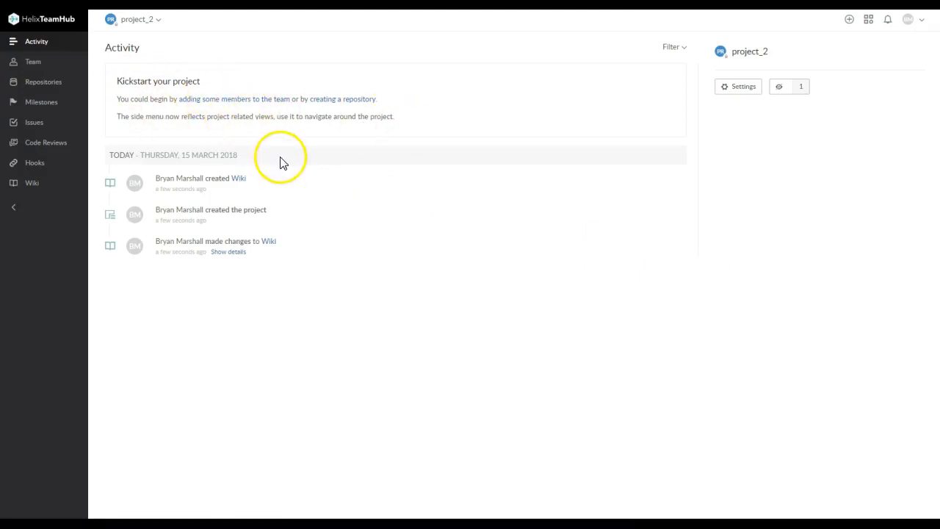
{"action": "mouse_move", "coordinate": [96, 95]}
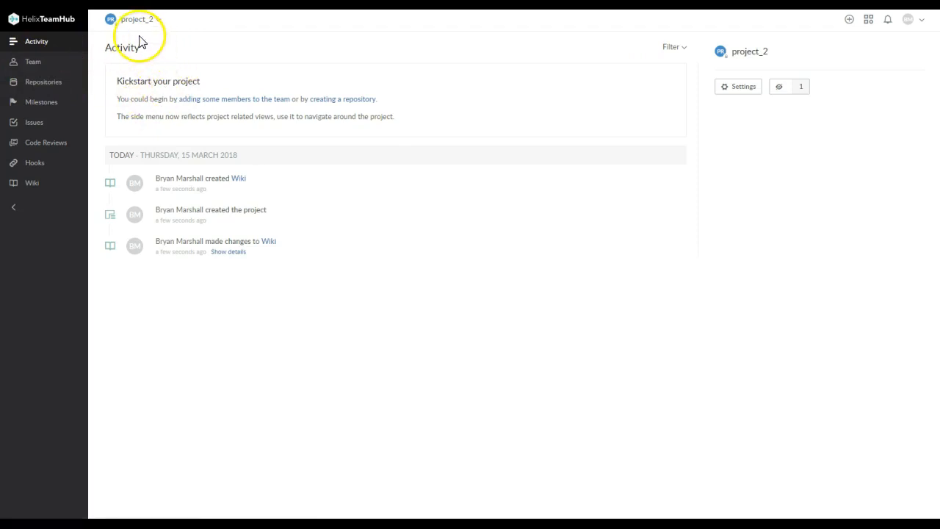
- Go to the project's Repositories page and start adding a new repository
{"action": "left_click", "coordinate": [33, 61]}
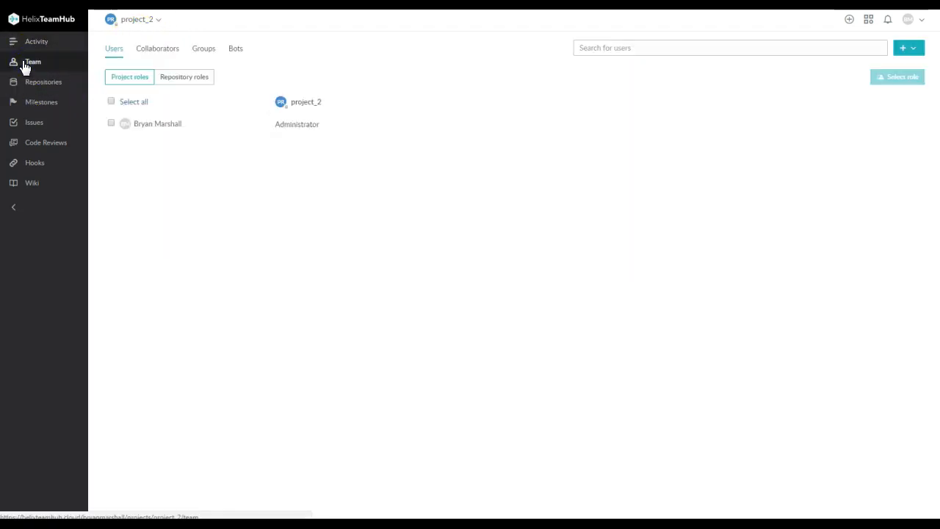
{"action": "mouse_move", "coordinate": [195, 131]}
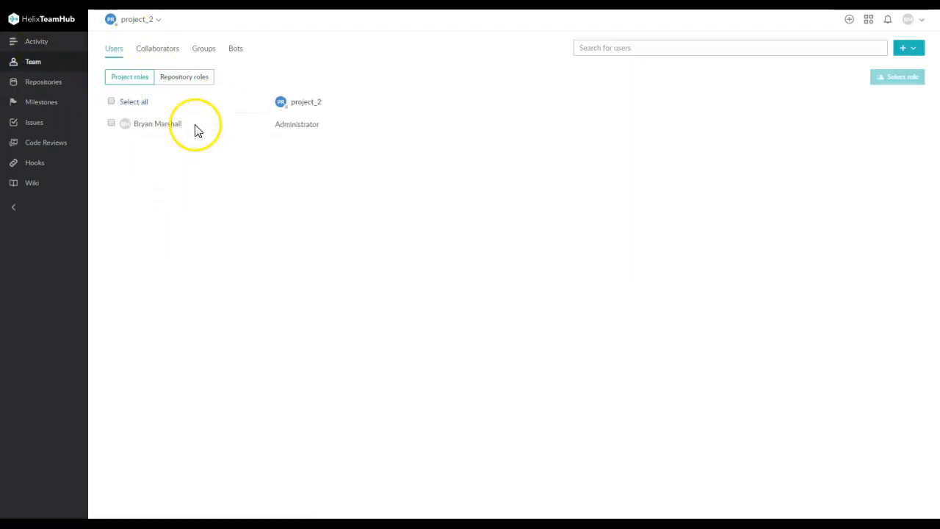
{"action": "left_click", "coordinate": [43, 81]}
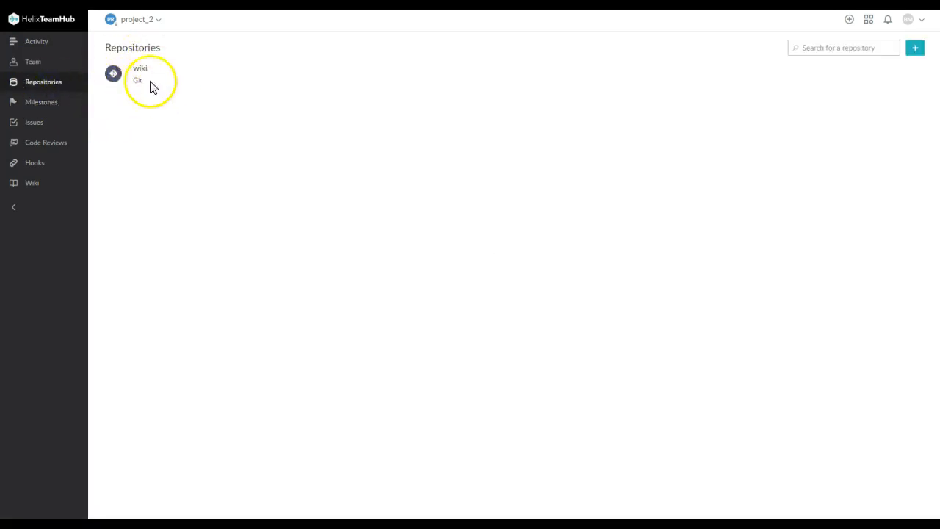
{"action": "mouse_move", "coordinate": [915, 47]}
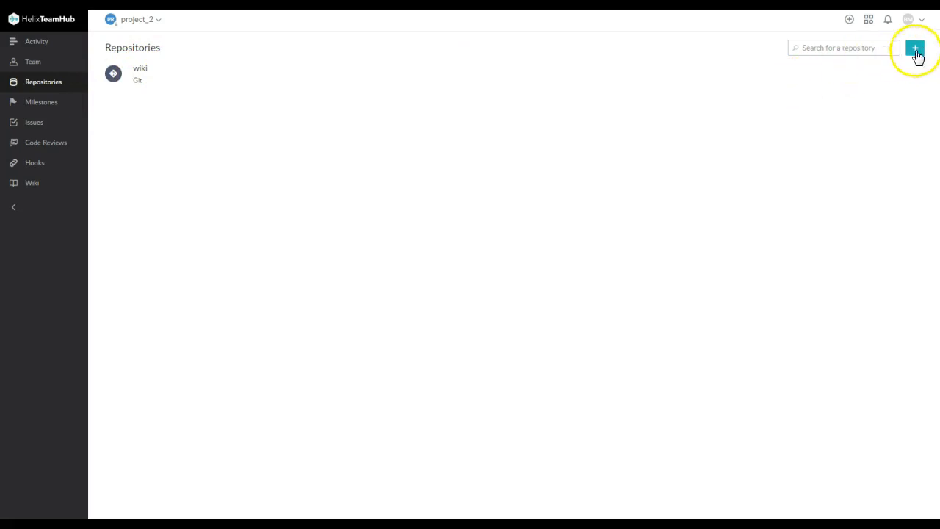
{"action": "left_click", "coordinate": [916, 48]}
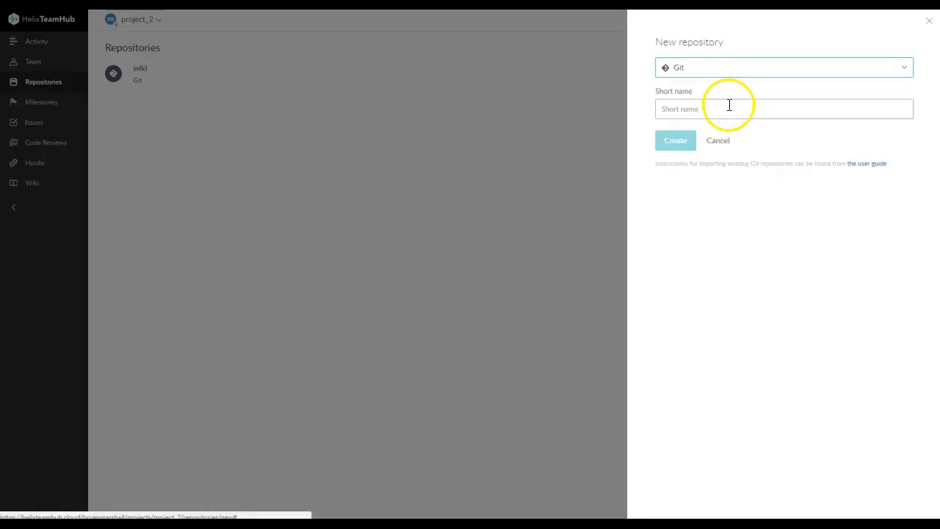
- Create an empty Git repository with the suggested short name project_2
{"action": "left_click", "coordinate": [783, 108]}
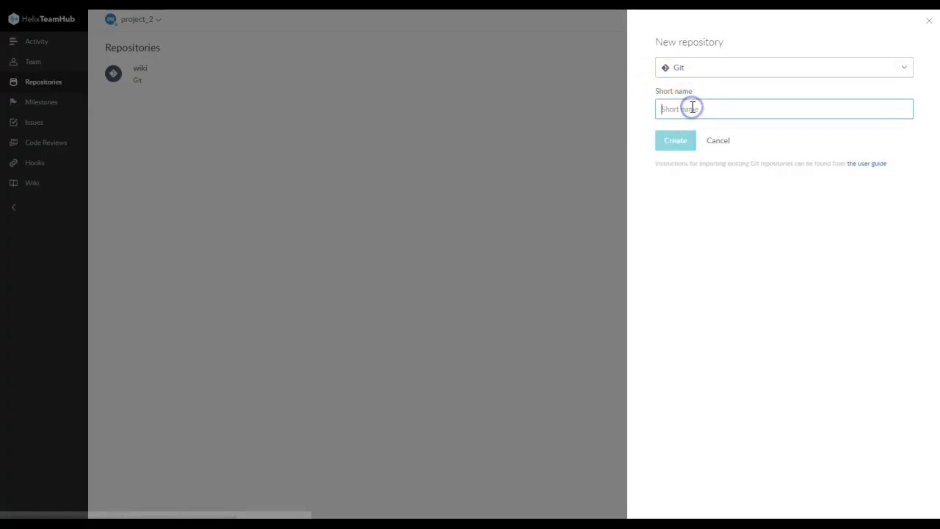
{"action": "type", "text": "project_"}
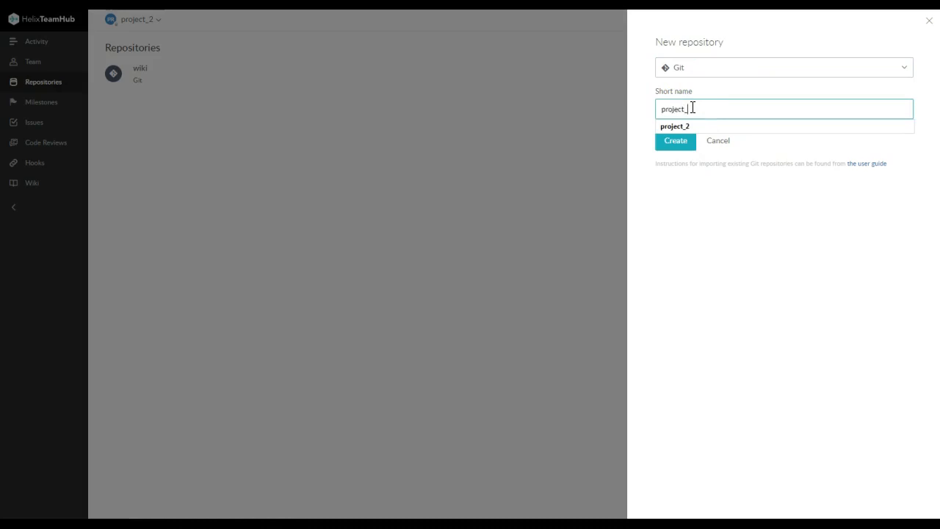
{"action": "left_click", "coordinate": [676, 140]}
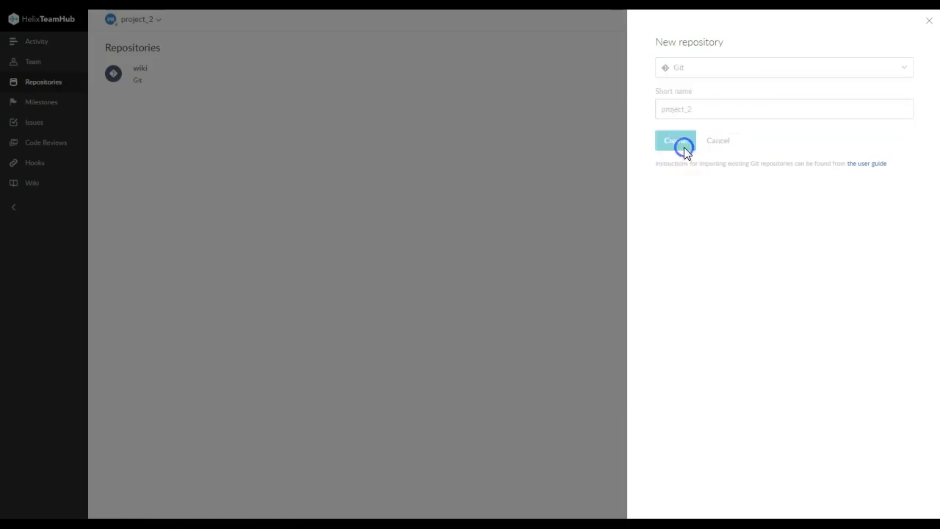
{"action": "left_click", "coordinate": [674, 141]}
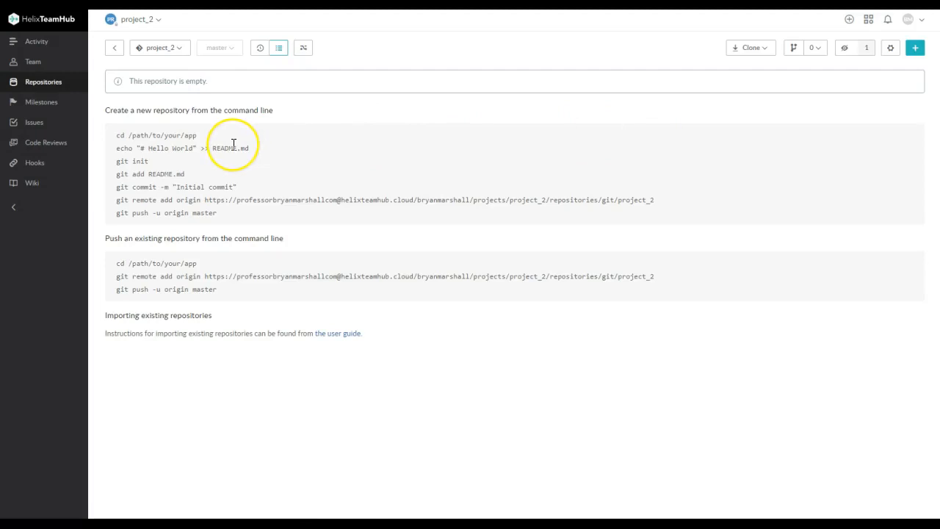
{"action": "mouse_move", "coordinate": [593, 430]}
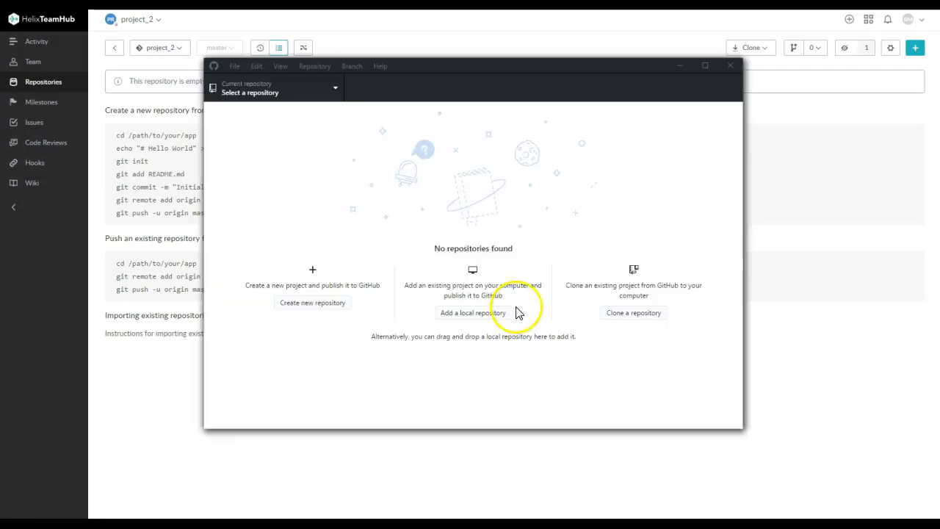
{"action": "mouse_move", "coordinate": [628, 321]}
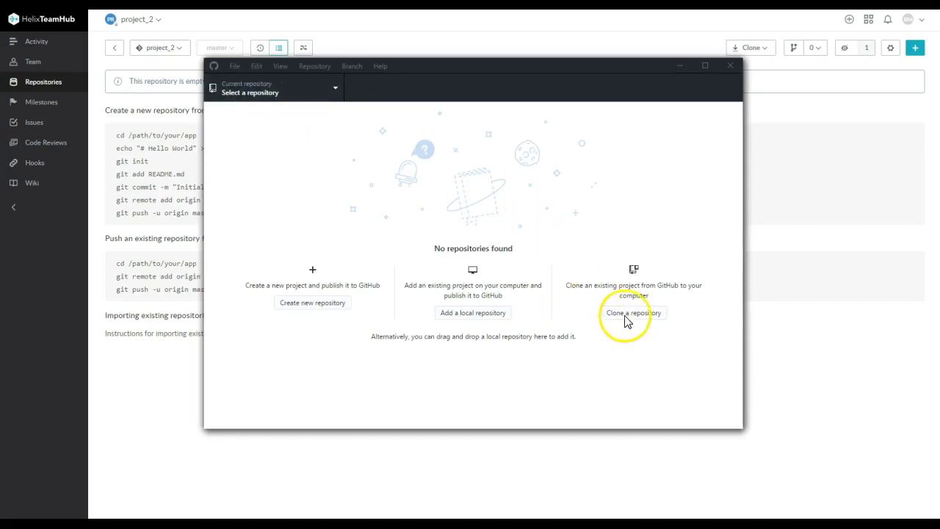
- Start cloning a repository in GitHub Desktop and get project_2's clone address from TeamHub
{"action": "left_click", "coordinate": [633, 313]}
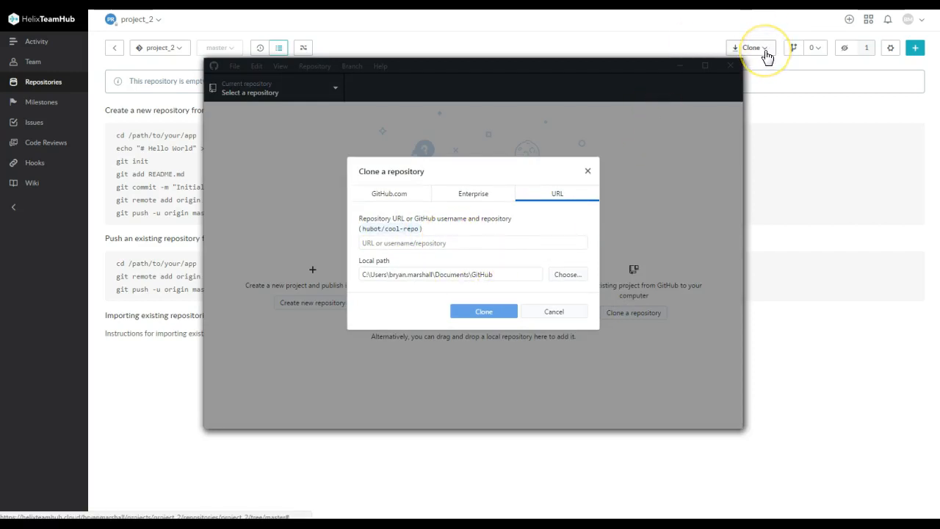
{"action": "left_click", "coordinate": [751, 47]}
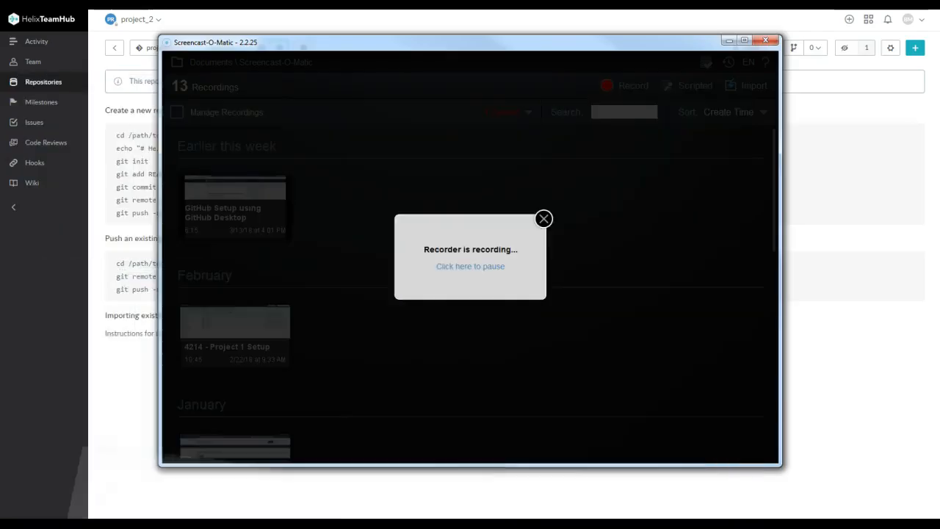
{"action": "mouse_move", "coordinate": [558, 252]}
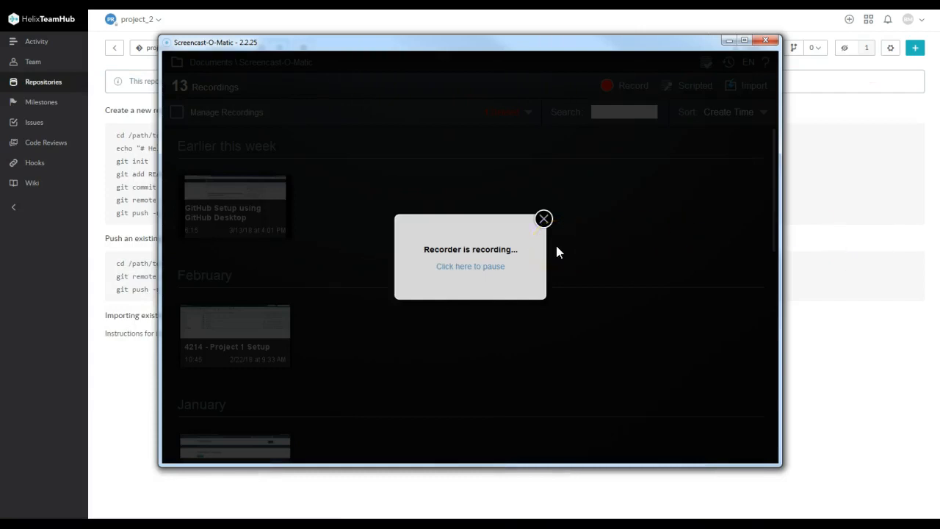
{"action": "mouse_move", "coordinate": [842, 223]}
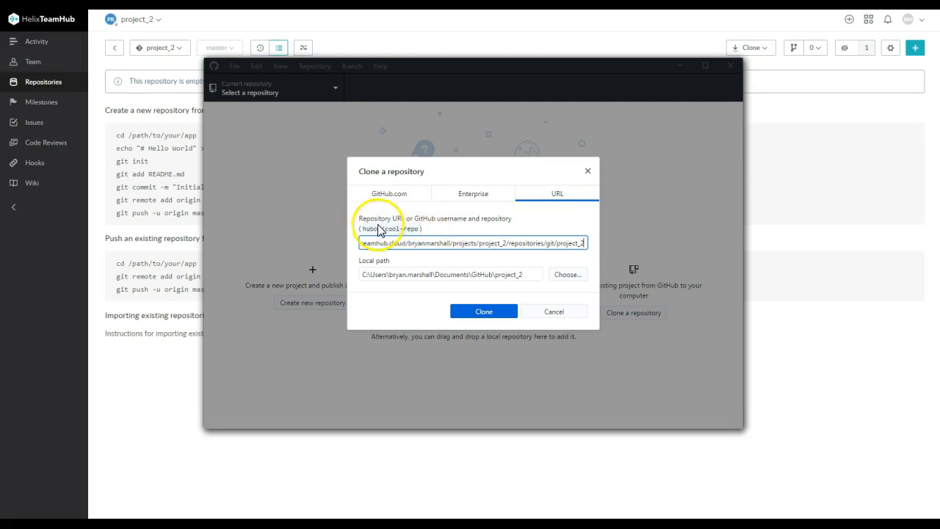
{"action": "mouse_move", "coordinate": [500, 308]}
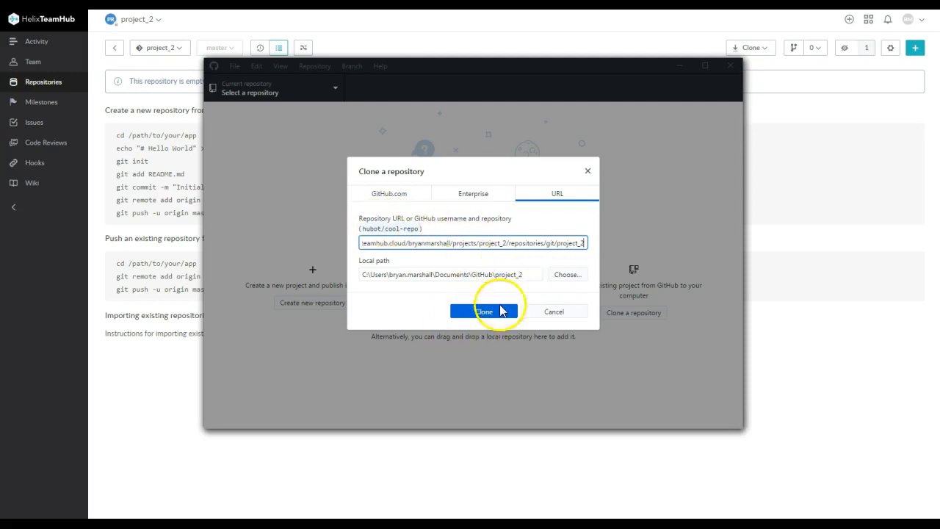
- Clone project_2 locally and retry authentication with the TeamHub username and password
{"action": "left_click", "coordinate": [484, 311]}
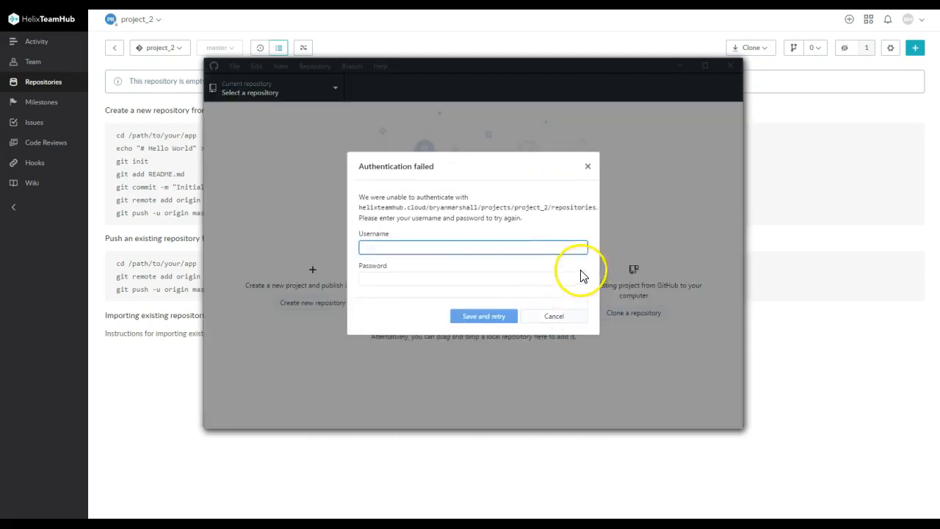
{"action": "mouse_move", "coordinate": [583, 208]}
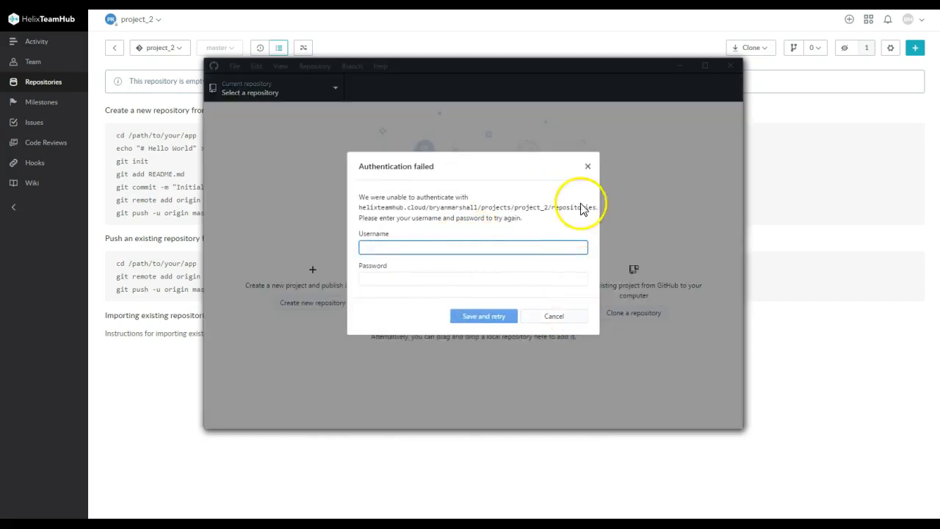
{"action": "mouse_move", "coordinate": [909, 19]}
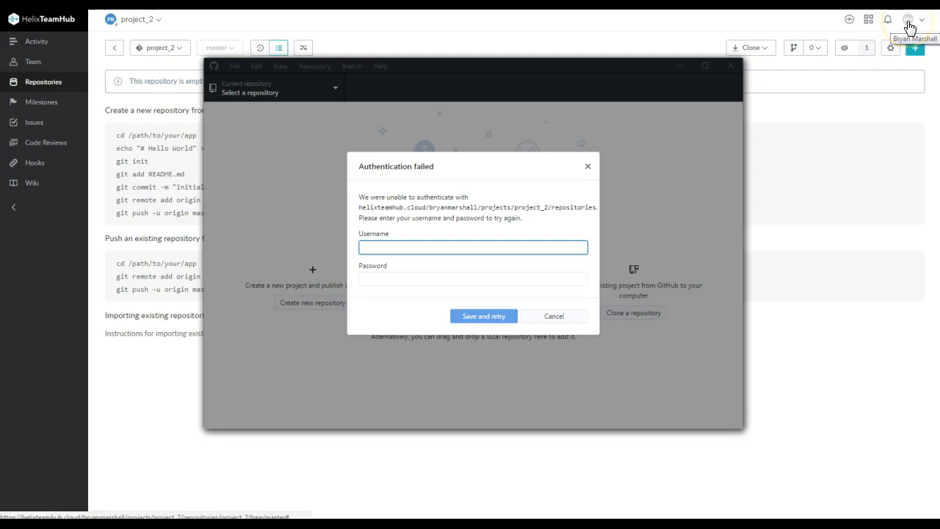
{"action": "mouse_move", "coordinate": [910, 19]}
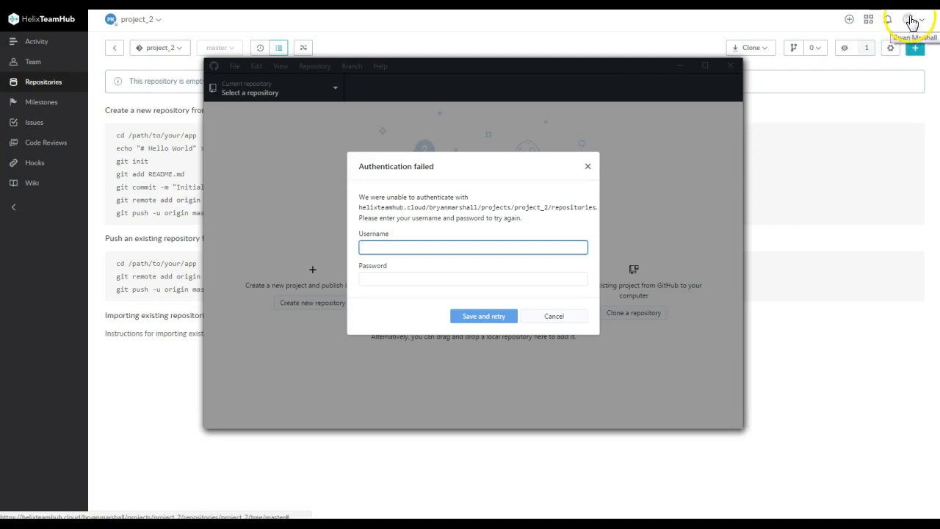
{"action": "type", "text": "p"}
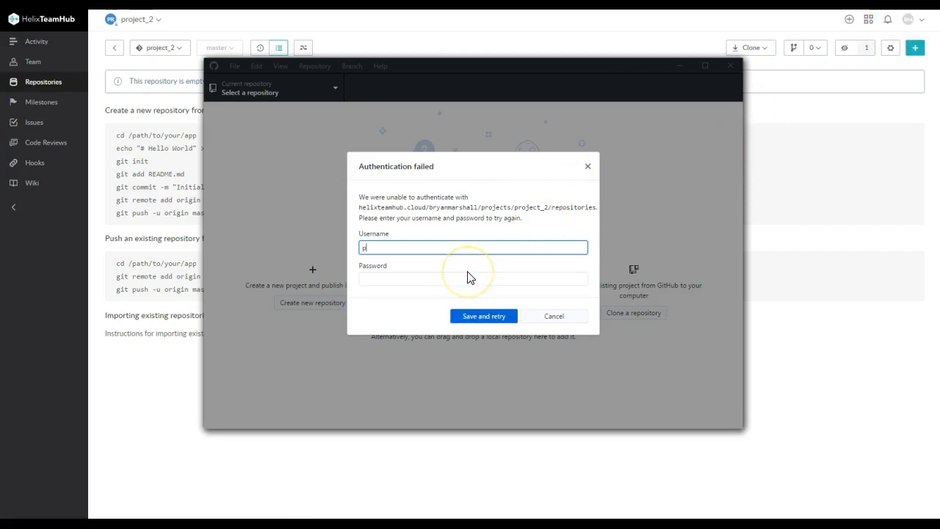
{"action": "type", "text": "rofessor"}
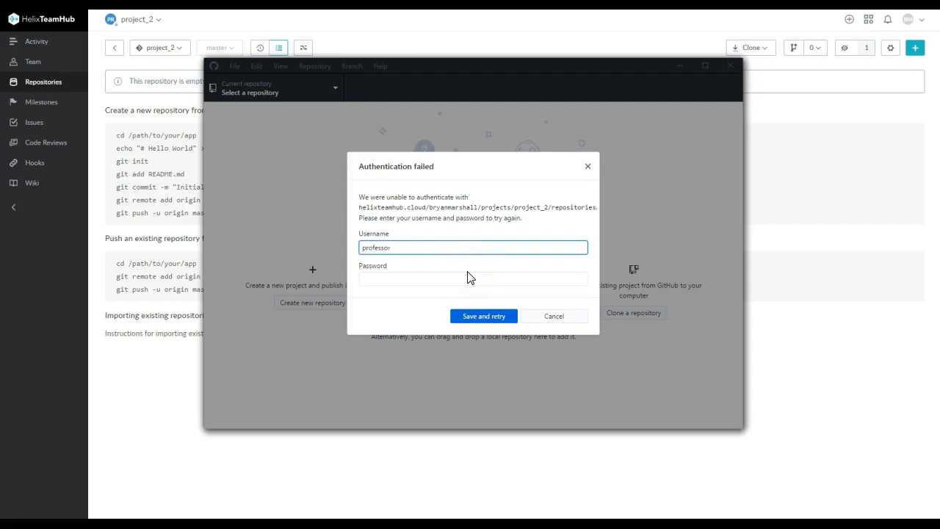
{"action": "type", "text": "bryanmarshallcom"}
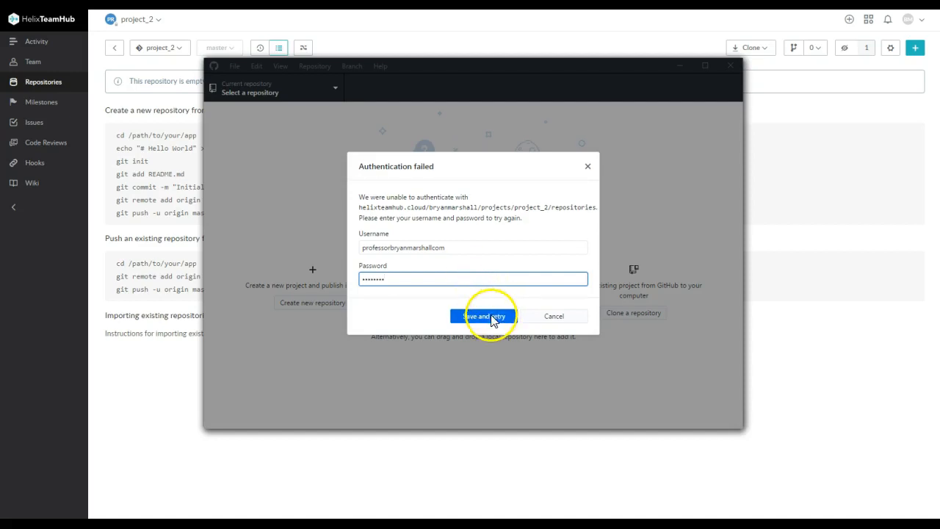
{"action": "mouse_move", "coordinate": [408, 262]}
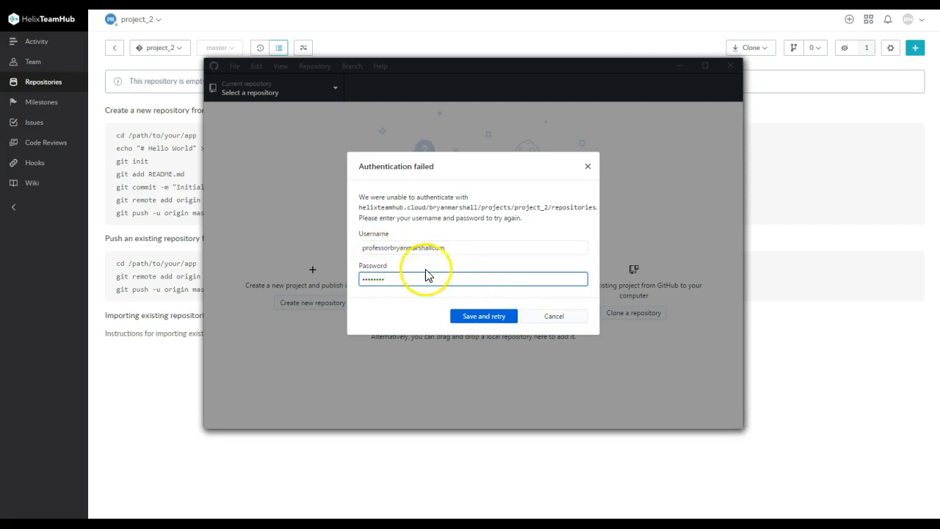
{"action": "left_click", "coordinate": [484, 316]}
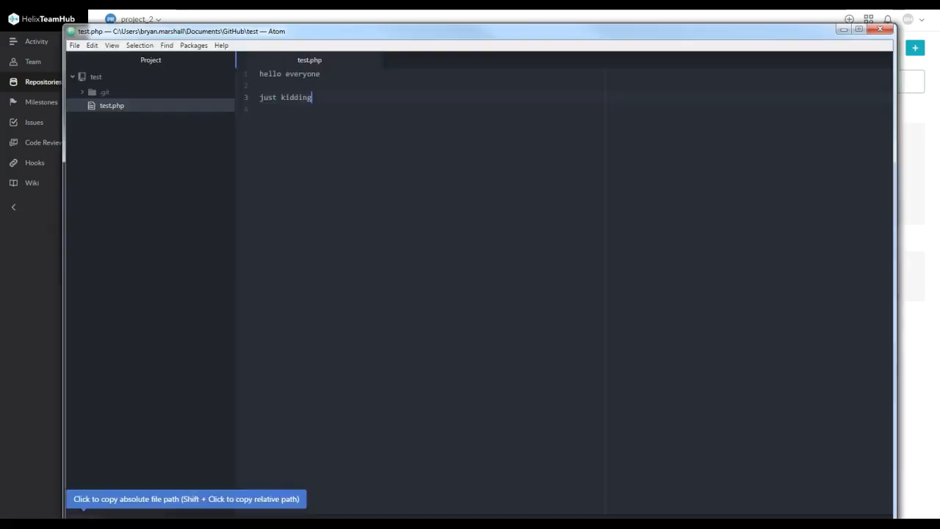
- Open the project_2 folder as the Atom project, dismissing the unavailable-location error
{"action": "left_click", "coordinate": [75, 45]}
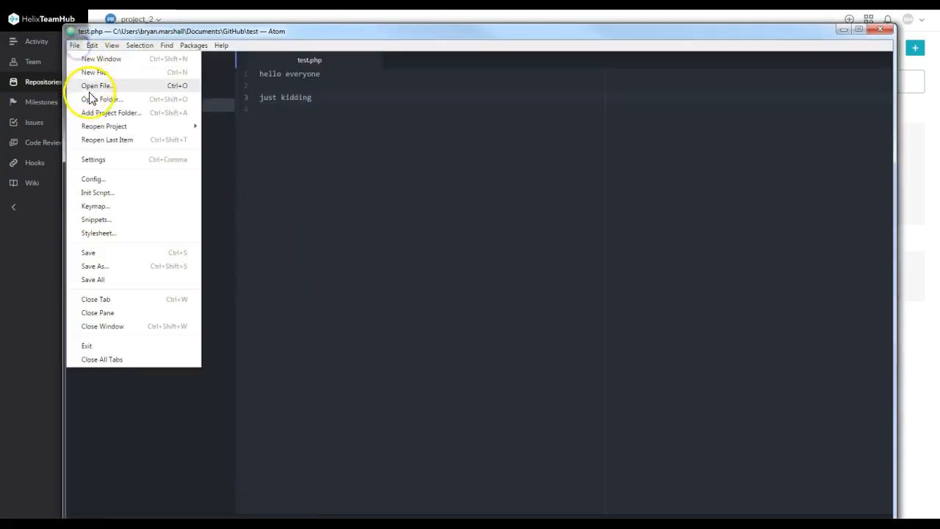
{"action": "left_click", "coordinate": [104, 99]}
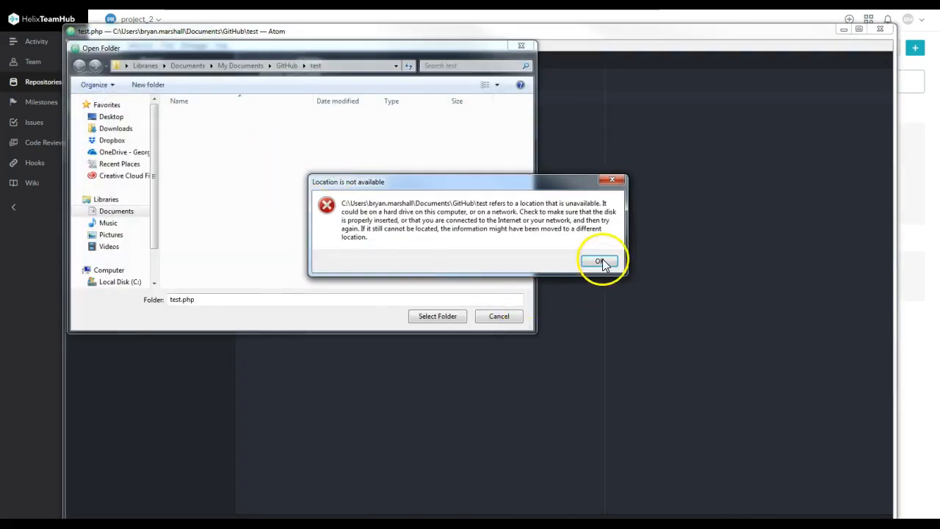
{"action": "left_click", "coordinate": [601, 262]}
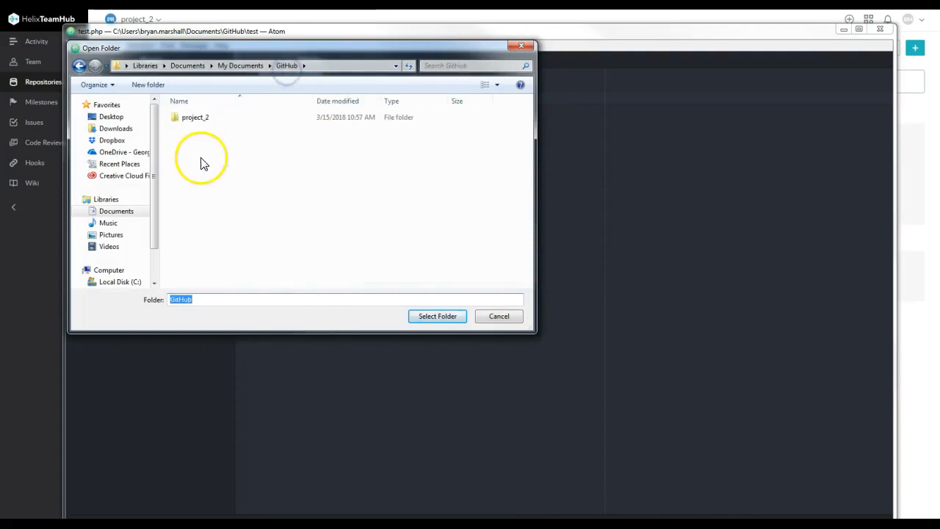
{"action": "left_click", "coordinate": [437, 316]}
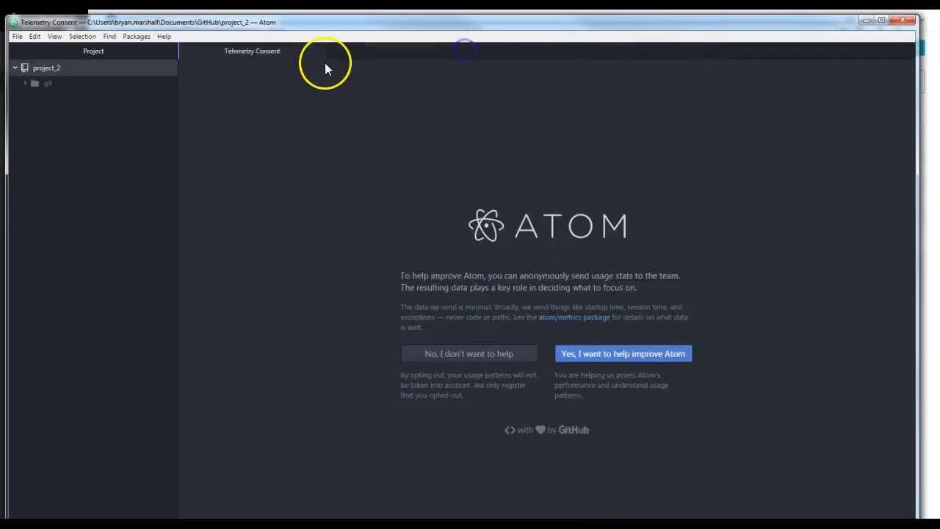
- Create a new file inside the project_2 folder
{"action": "right_click", "coordinate": [46, 68]}
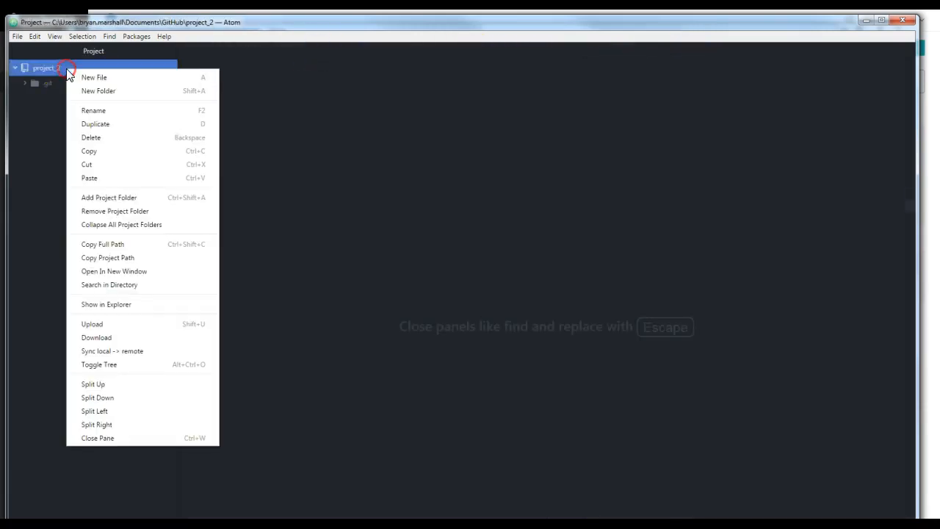
{"action": "left_click", "coordinate": [93, 77]}
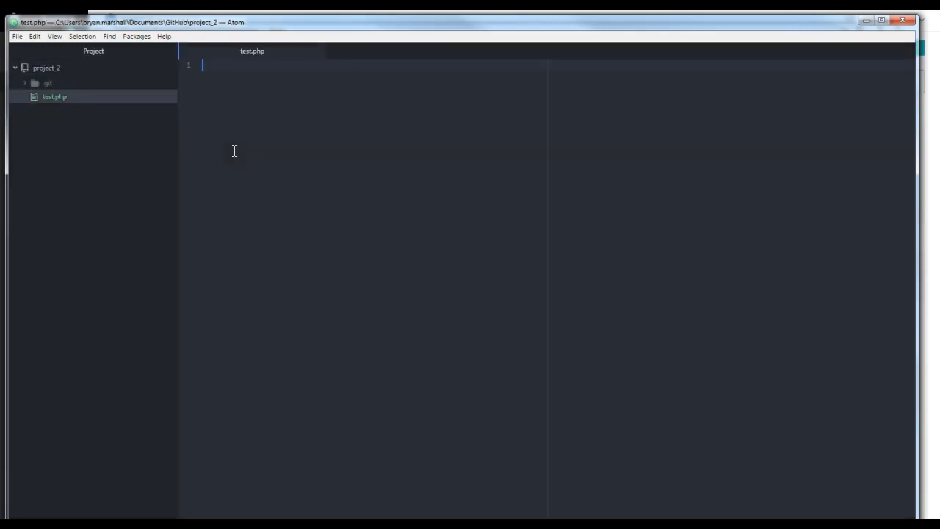
- Write 'hi everyone how are you?' as the first line of test.php
{"action": "type", "text": "h1"}
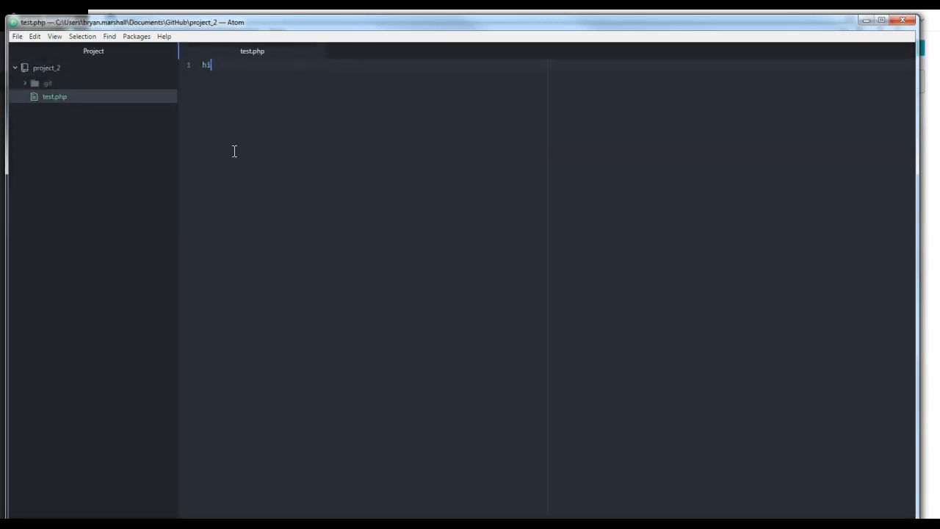
{"action": "type", "text": "everyone how are"}
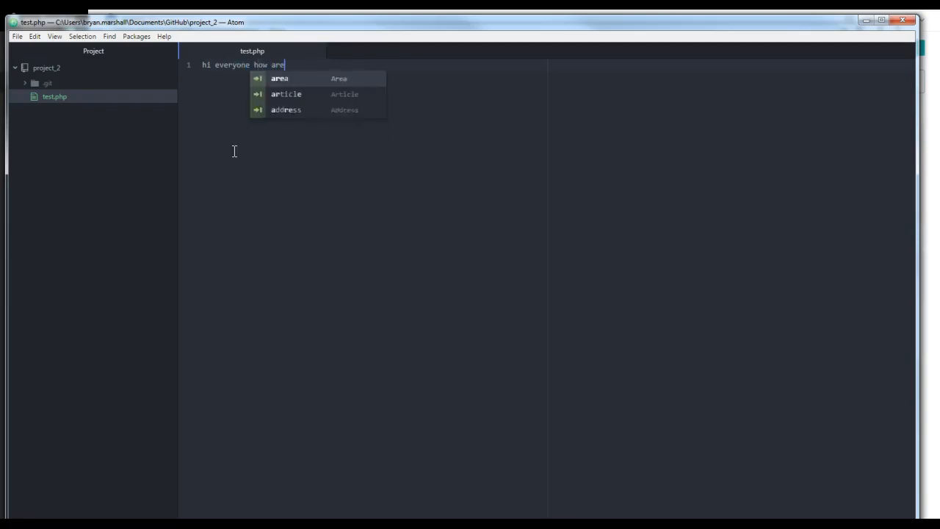
{"action": "type", "text": "you?"}
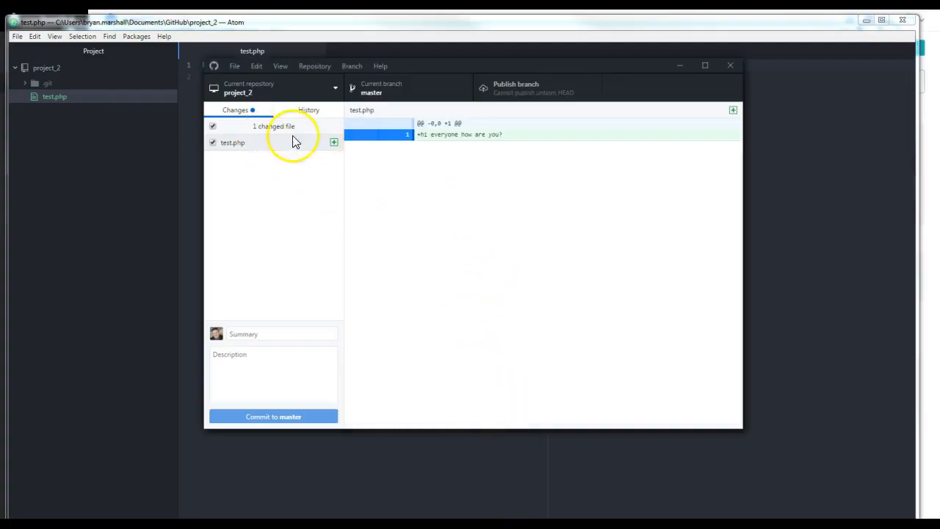
- Commit test.php to master with the summary 'hello everyone'
{"action": "left_click", "coordinate": [282, 334]}
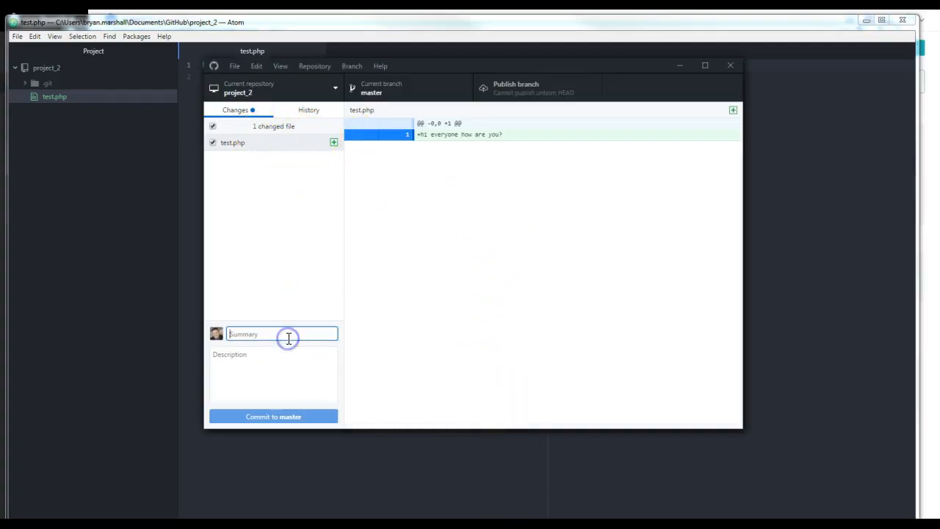
{"action": "type", "text": "hello everyon"}
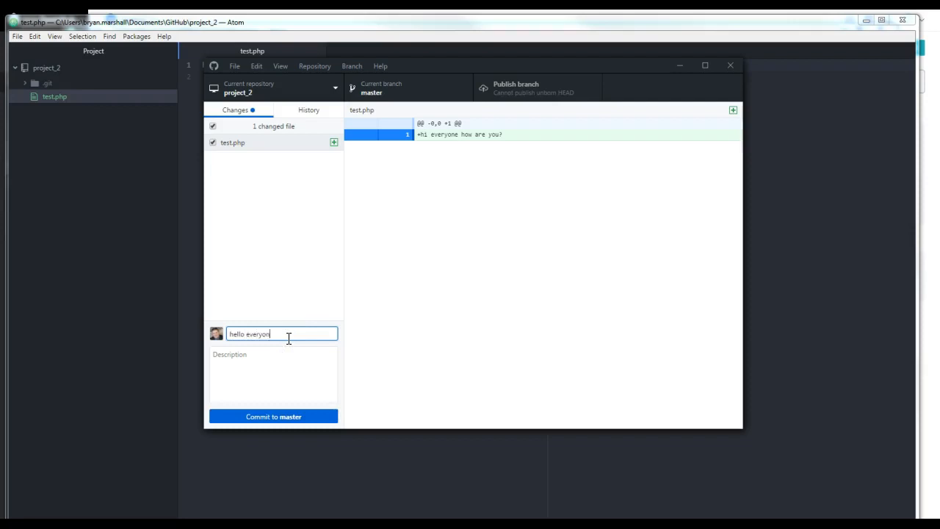
{"action": "left_click", "coordinate": [274, 416]}
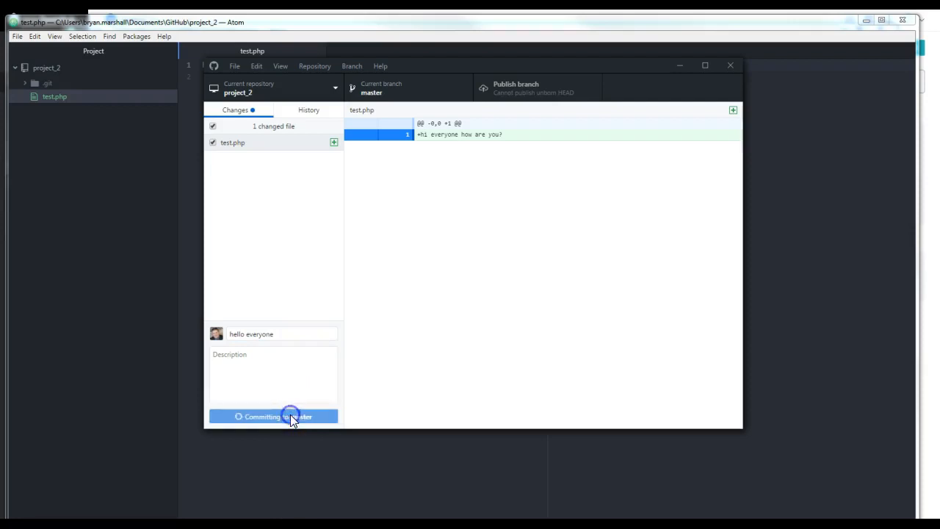
{"action": "left_click", "coordinate": [274, 416]}
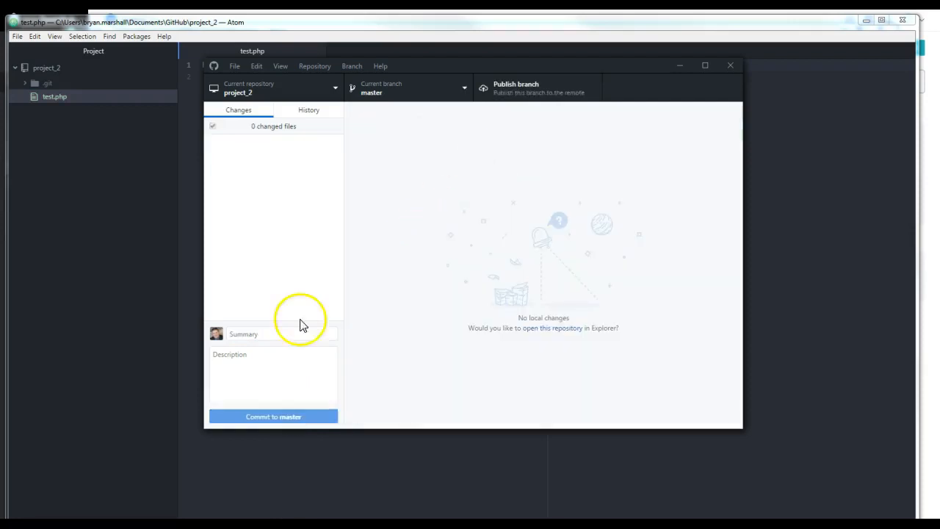
- Publish the master branch to origin and fetch its latest state
{"action": "left_click", "coordinate": [537, 87]}
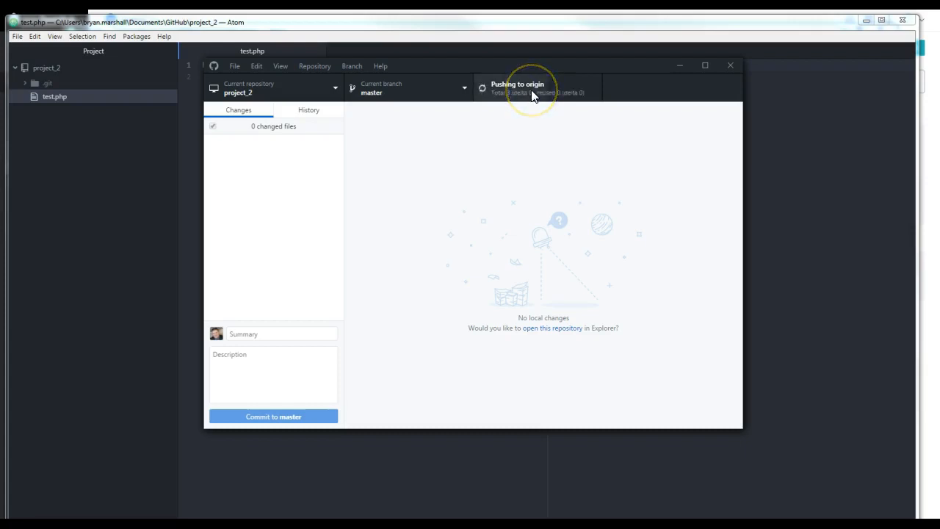
{"action": "left_click", "coordinate": [517, 88]}
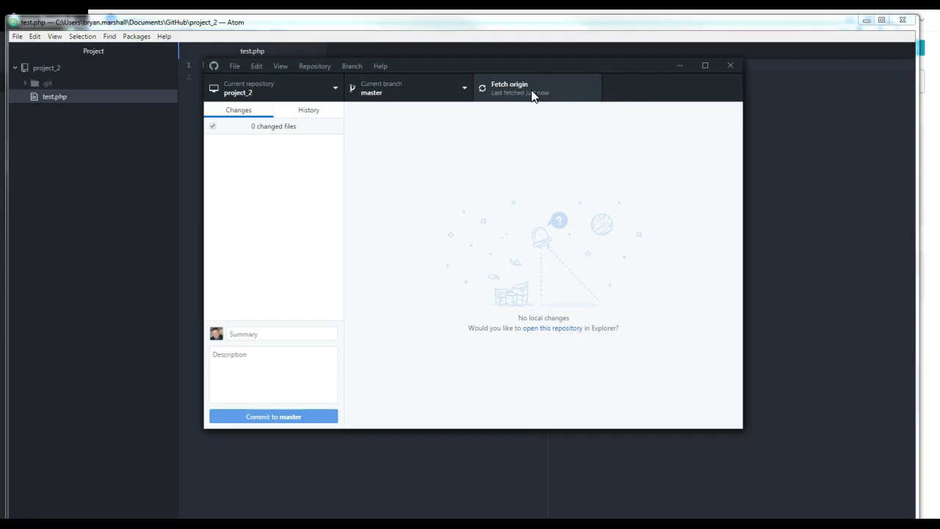
{"action": "left_click", "coordinate": [535, 89]}
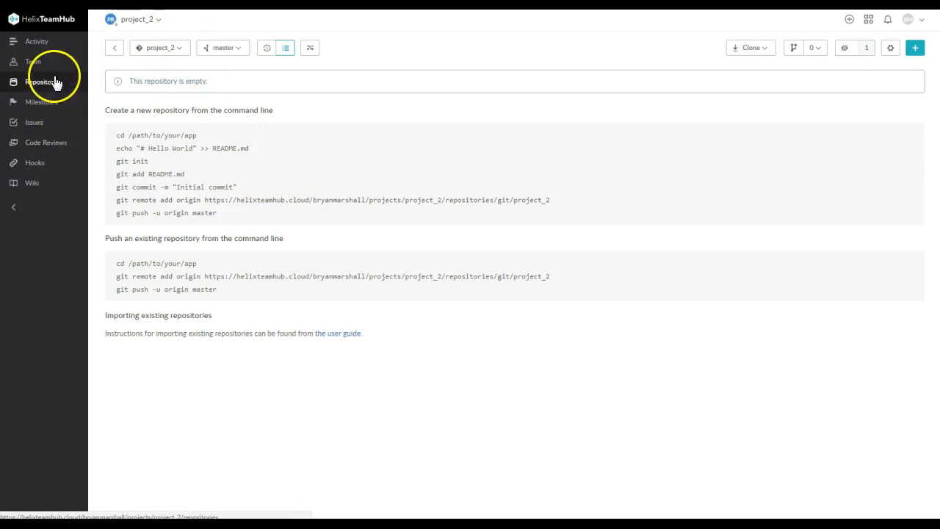
- View test.php in the project_2 repository on TeamHub, showing 'hi everyone how are you?'
{"action": "left_click", "coordinate": [43, 81]}
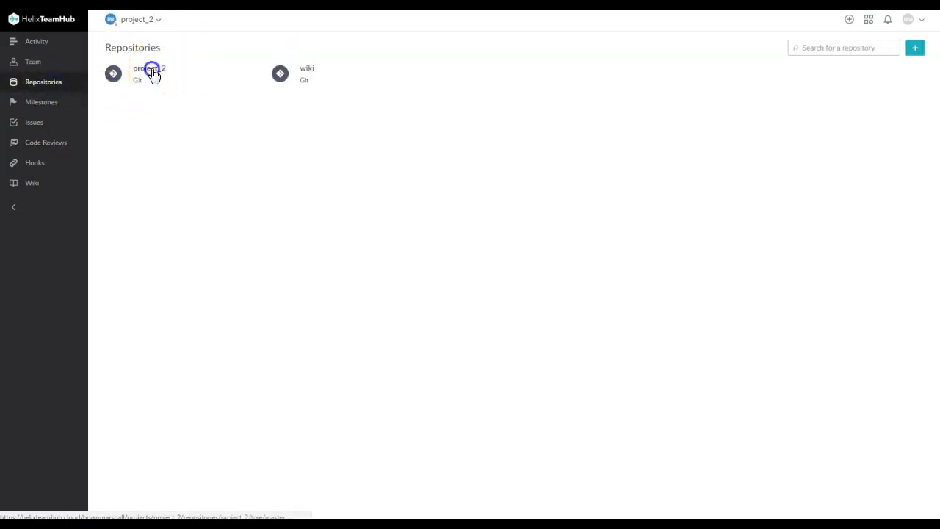
{"action": "left_click", "coordinate": [150, 68]}
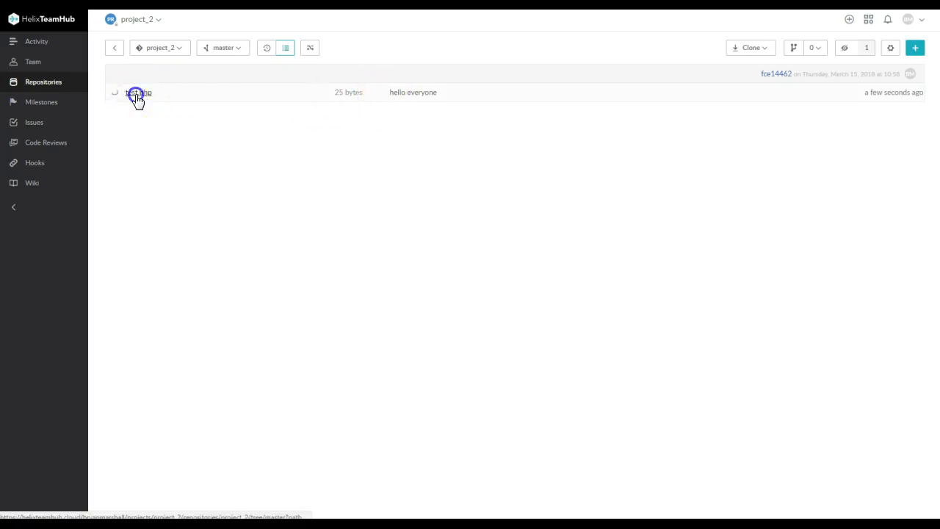
{"action": "left_click", "coordinate": [138, 92]}
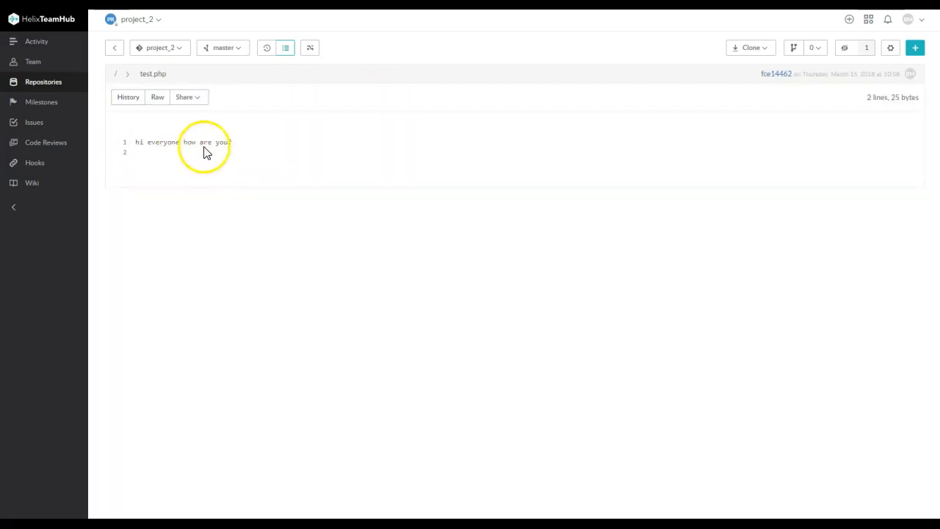
{"action": "mouse_move", "coordinate": [257, 166]}
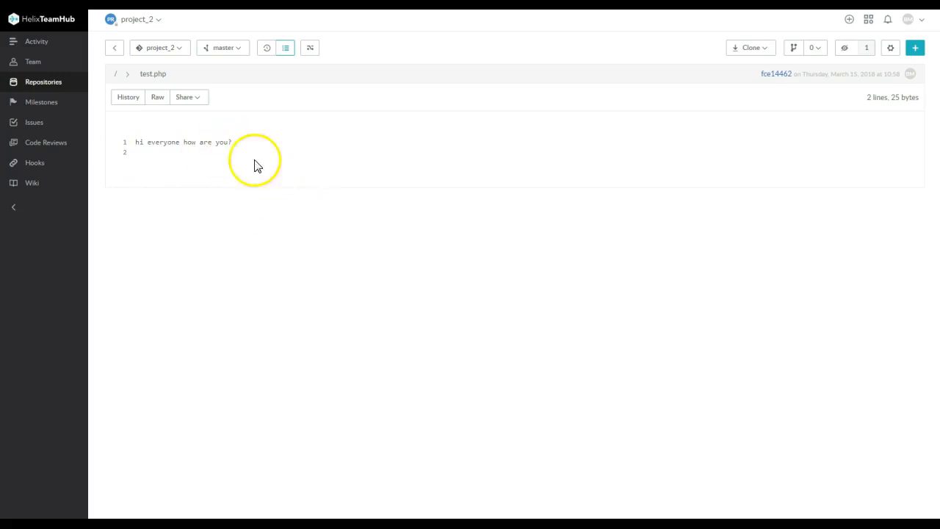
{"action": "mouse_move", "coordinate": [422, 347]}
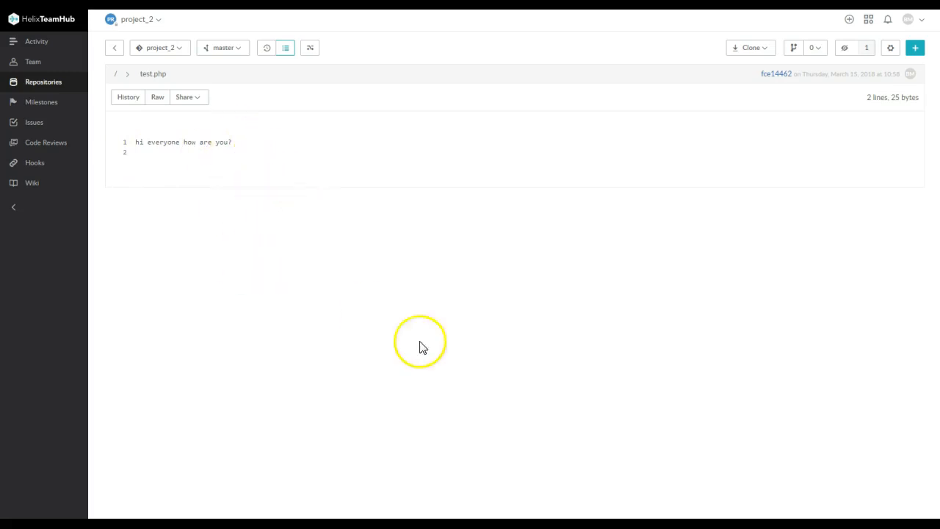
{"action": "mouse_move", "coordinate": [422, 347]}
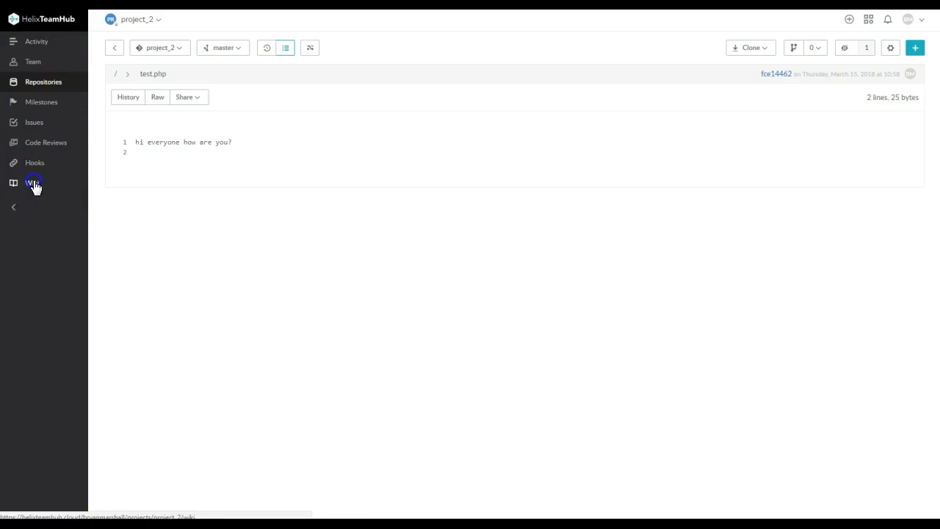
- Browse the project's Wiki, Issues and Milestones pages, then show the Activity feed
{"action": "left_click", "coordinate": [31, 183]}
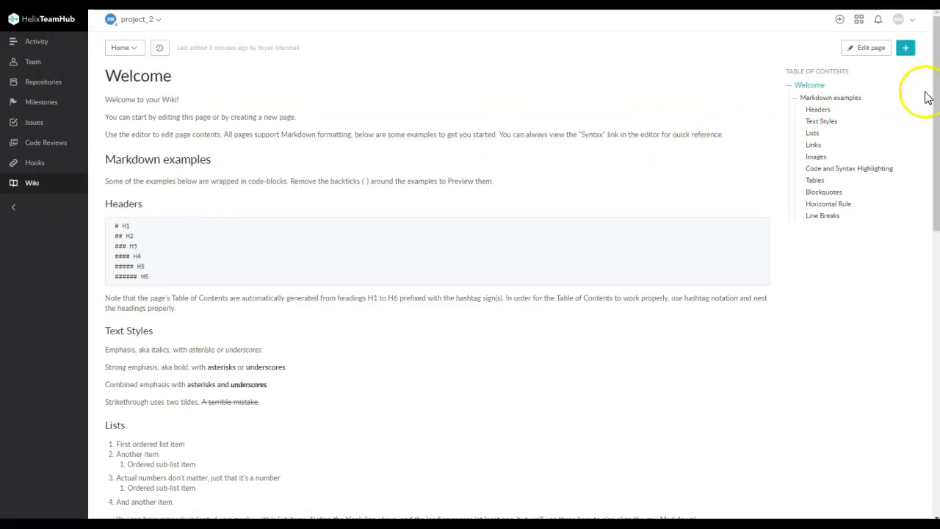
{"action": "mouse_move", "coordinate": [287, 164]}
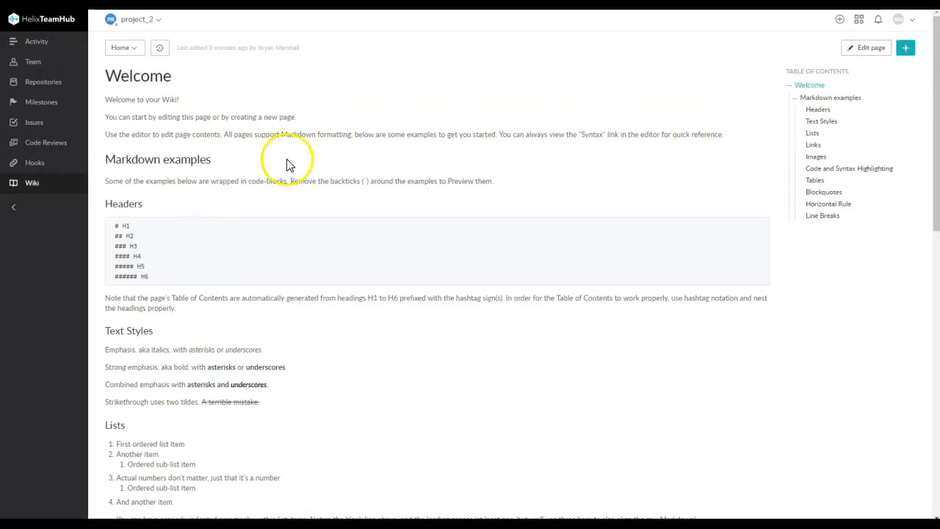
{"action": "mouse_move", "coordinate": [205, 136]}
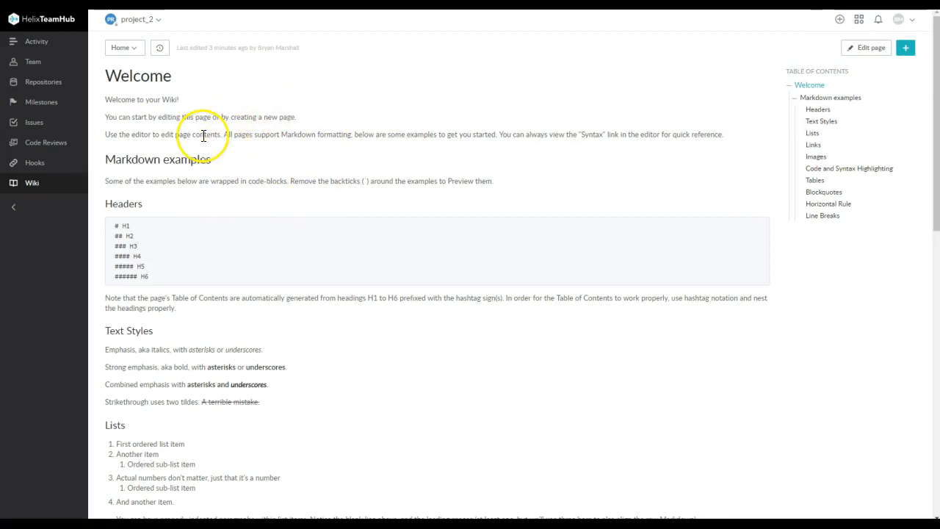
{"action": "left_click", "coordinate": [35, 122]}
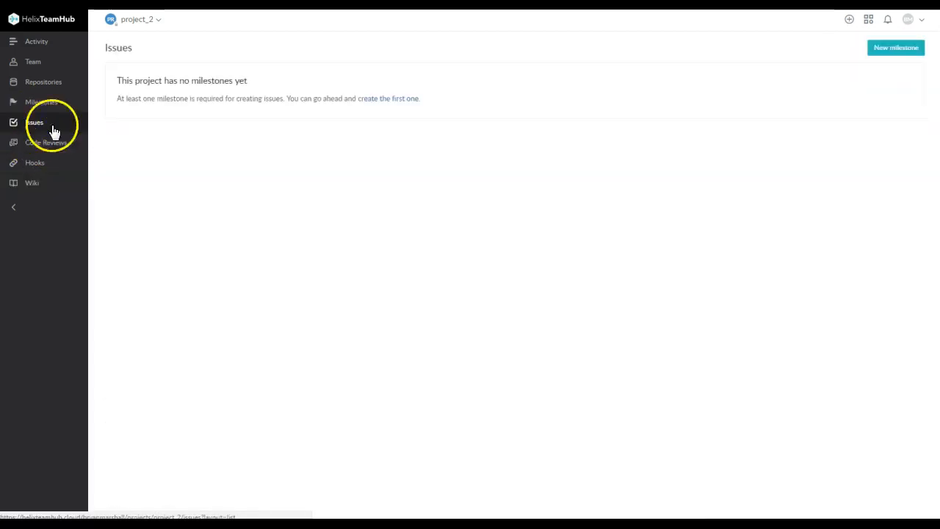
{"action": "left_click", "coordinate": [41, 102]}
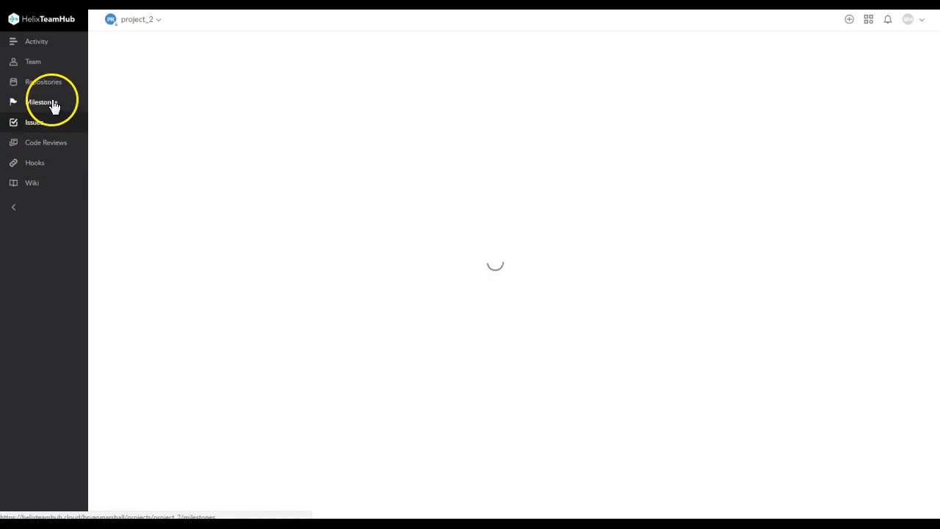
{"action": "left_click", "coordinate": [42, 101]}
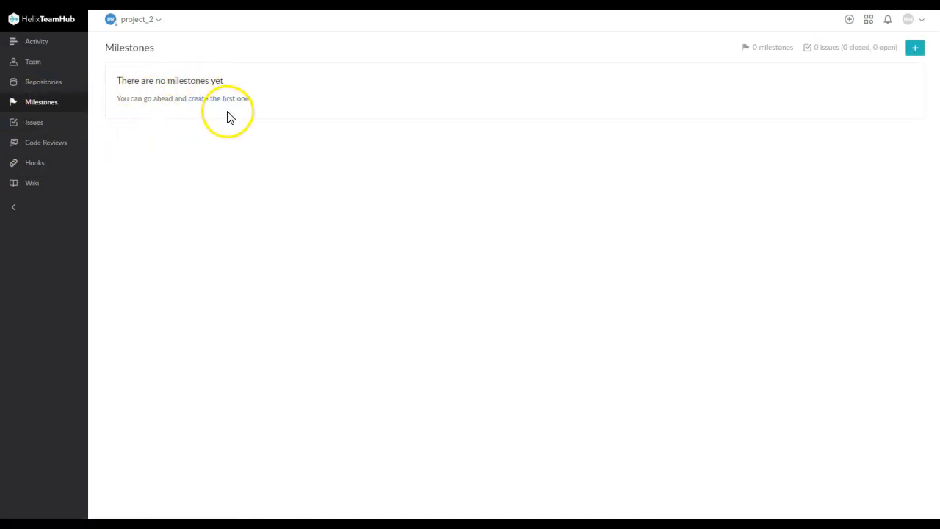
{"action": "mouse_move", "coordinate": [43, 81]}
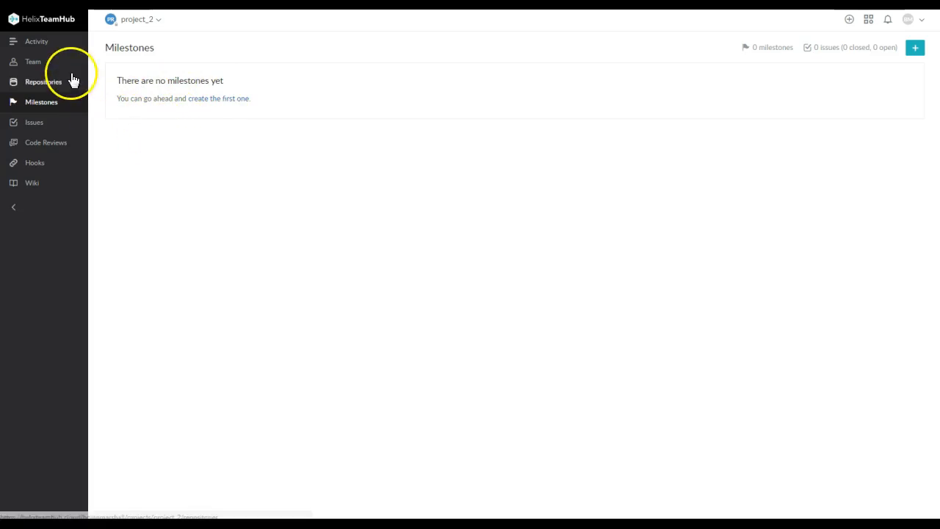
{"action": "left_click", "coordinate": [37, 41]}
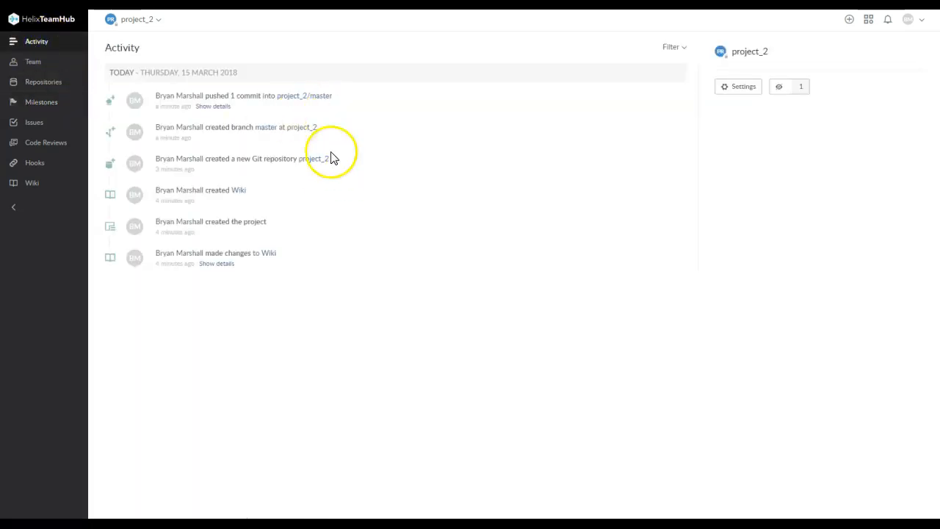
{"action": "mouse_move", "coordinate": [254, 140]}
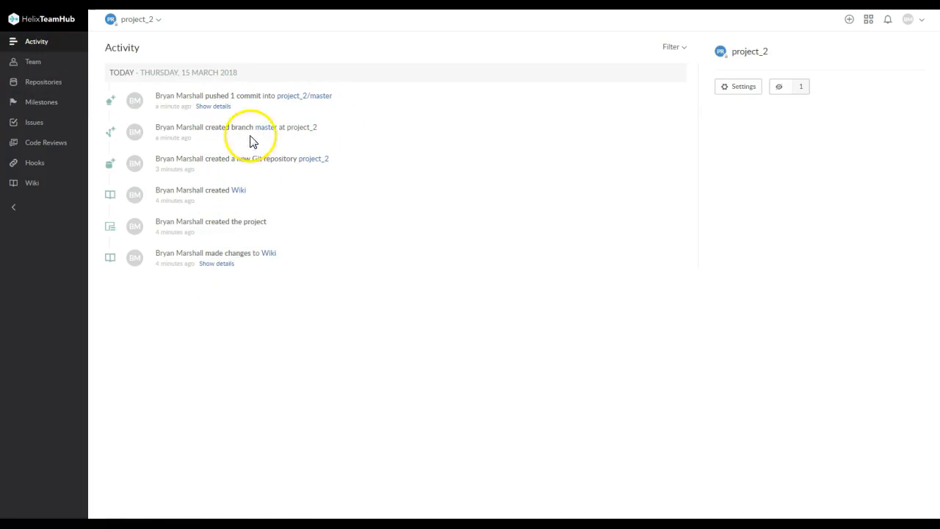
{"action": "mouse_move", "coordinate": [99, 127]}
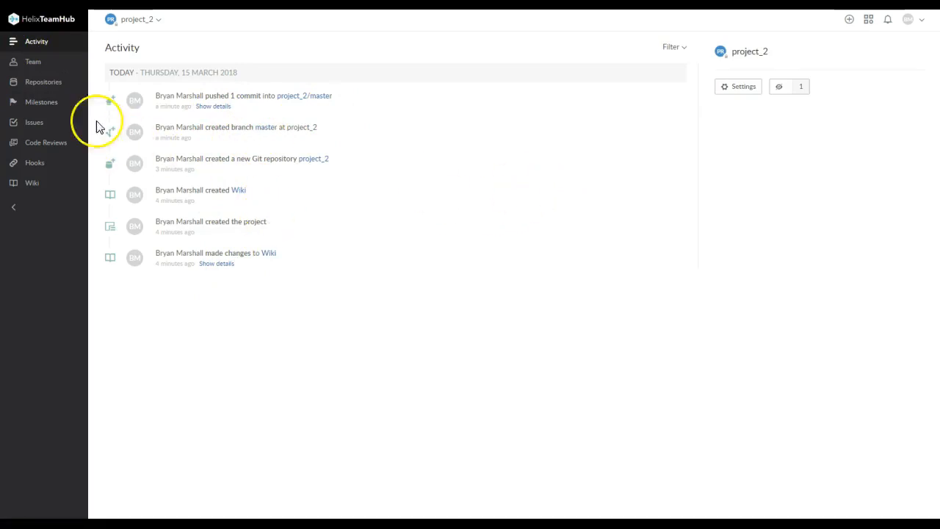
- Show the project_2 team page with its Administrator member and look at the account menu
{"action": "left_click", "coordinate": [33, 61]}
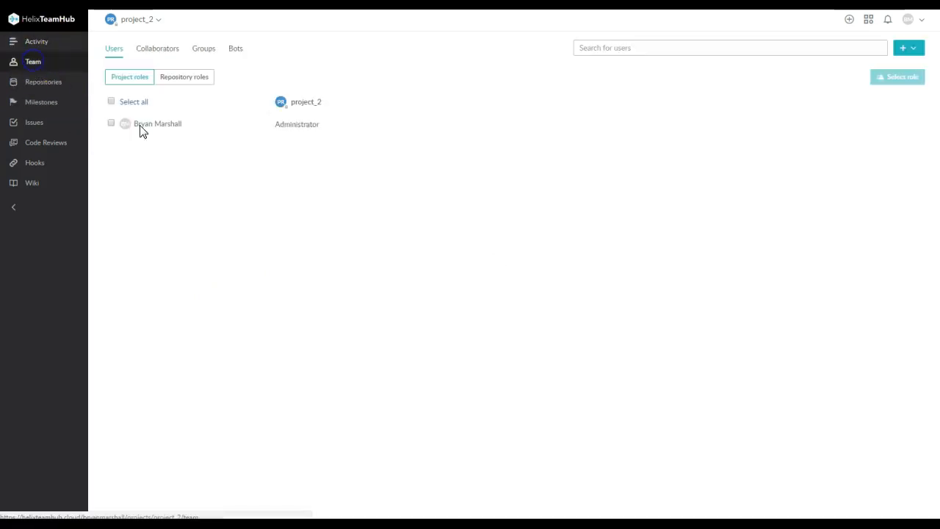
{"action": "mouse_move", "coordinate": [434, 96]}
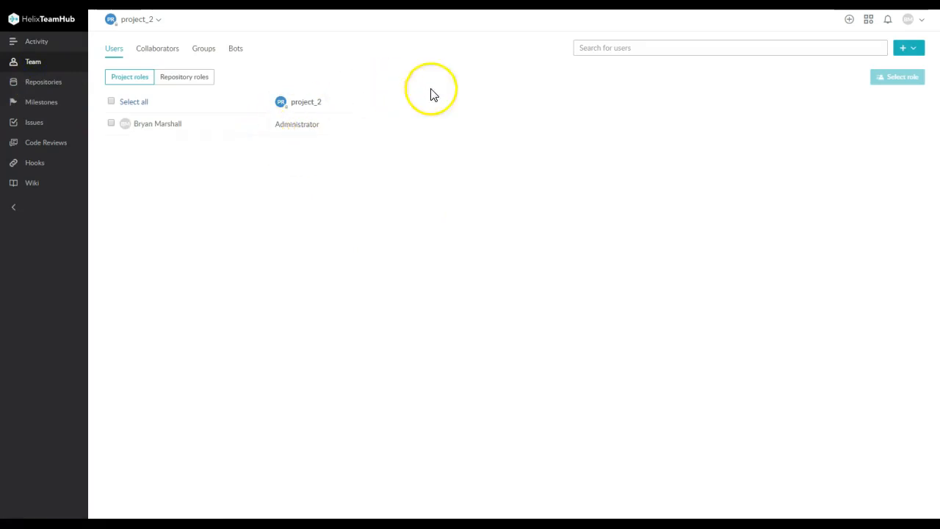
{"action": "mouse_move", "coordinate": [871, 115]}
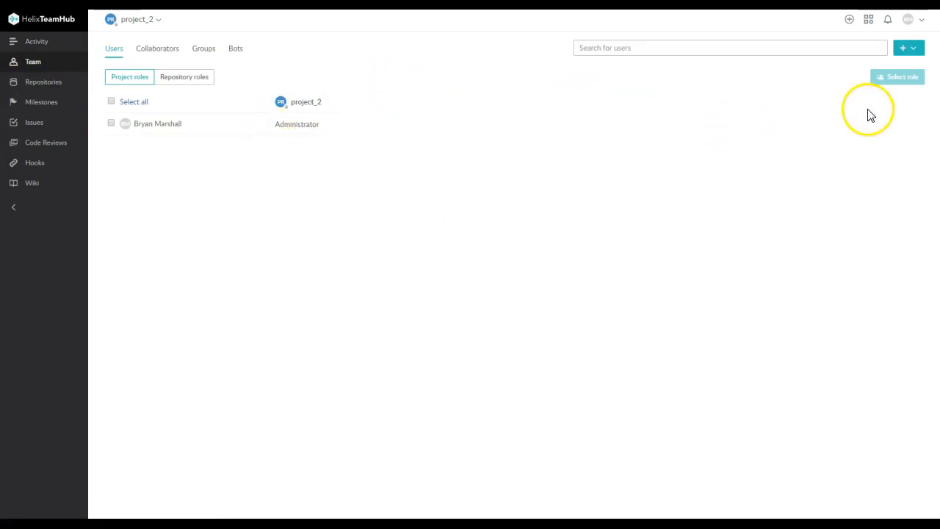
{"action": "mouse_move", "coordinate": [146, 69]}
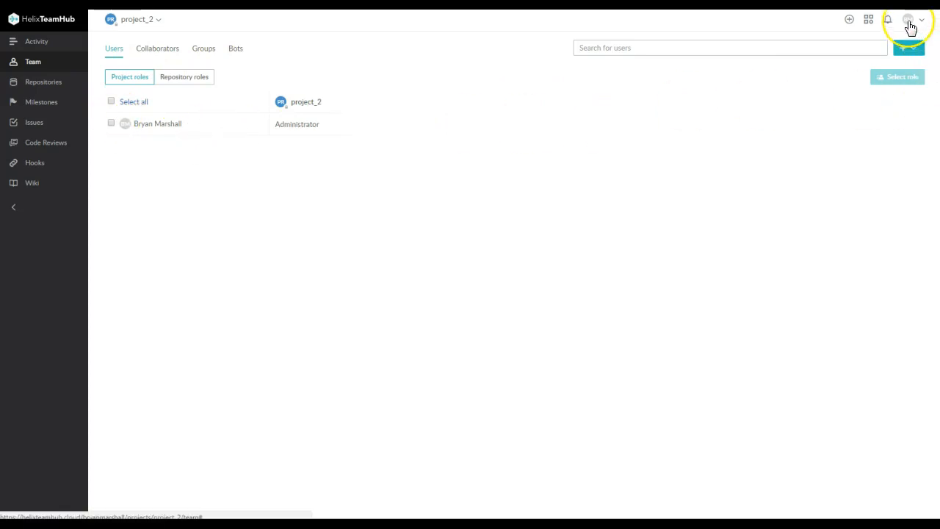
{"action": "left_click", "coordinate": [909, 19]}
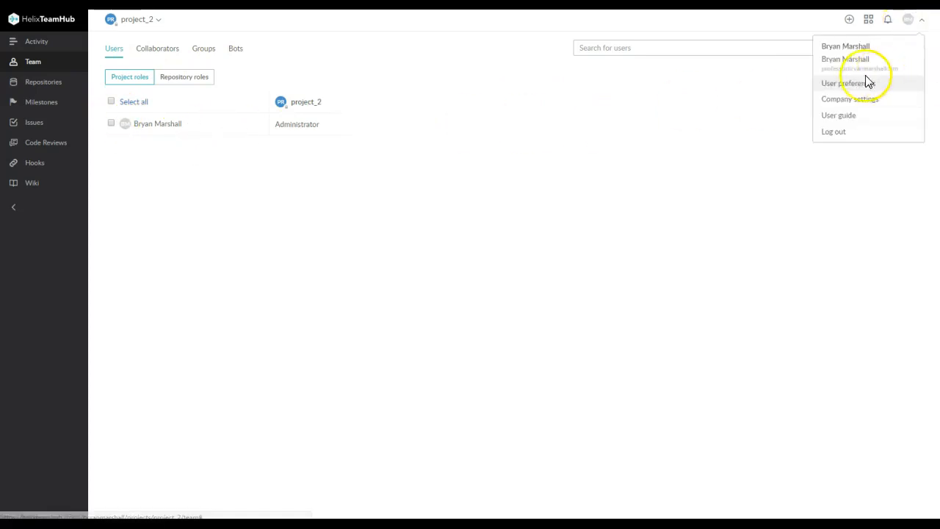
{"action": "mouse_move", "coordinate": [889, 77]}
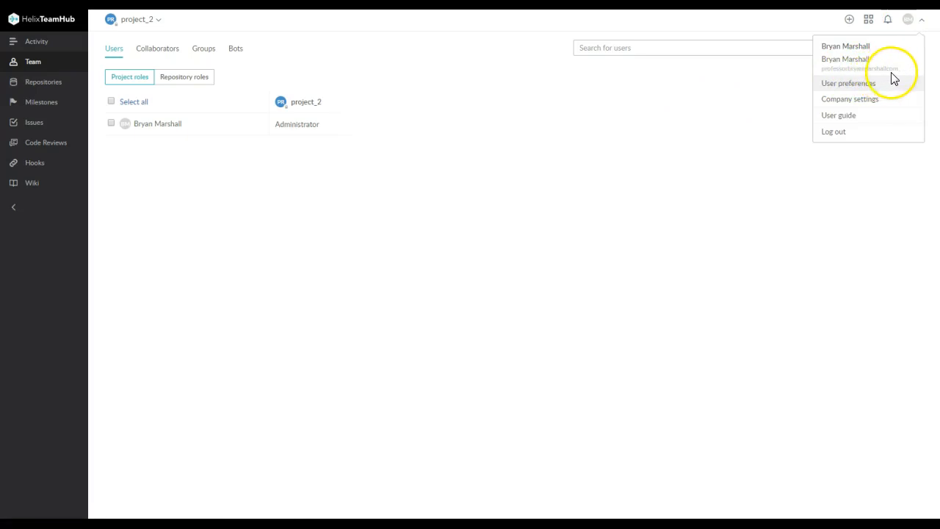
{"action": "mouse_move", "coordinate": [842, 71]}
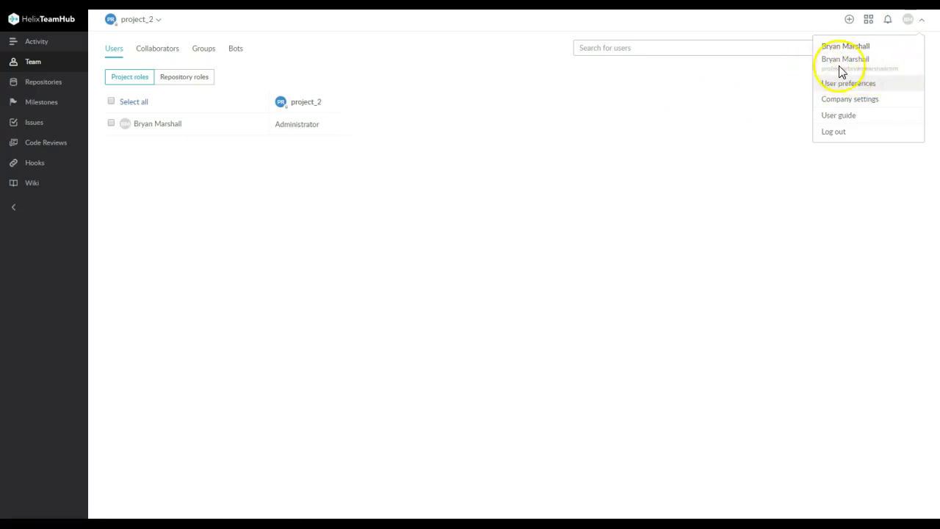
{"action": "mouse_move", "coordinate": [911, 72]}
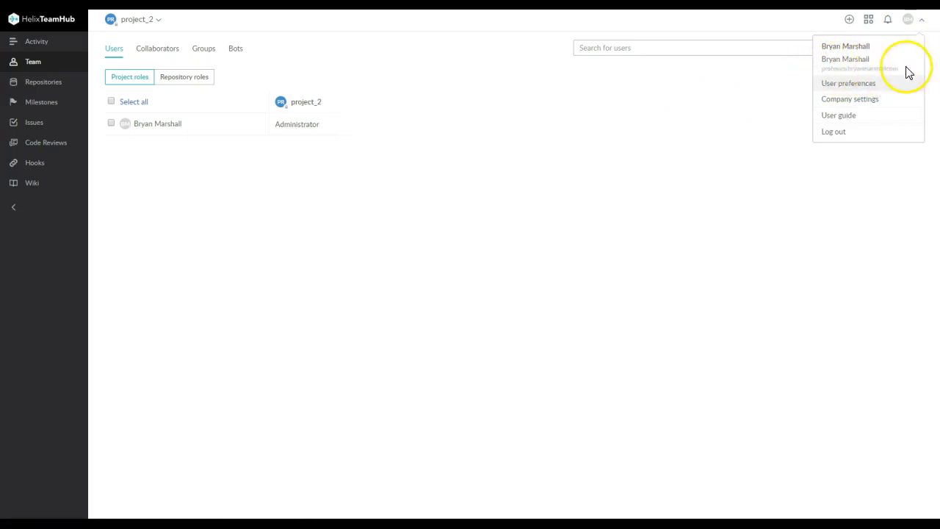
{"action": "mouse_move", "coordinate": [882, 78]}
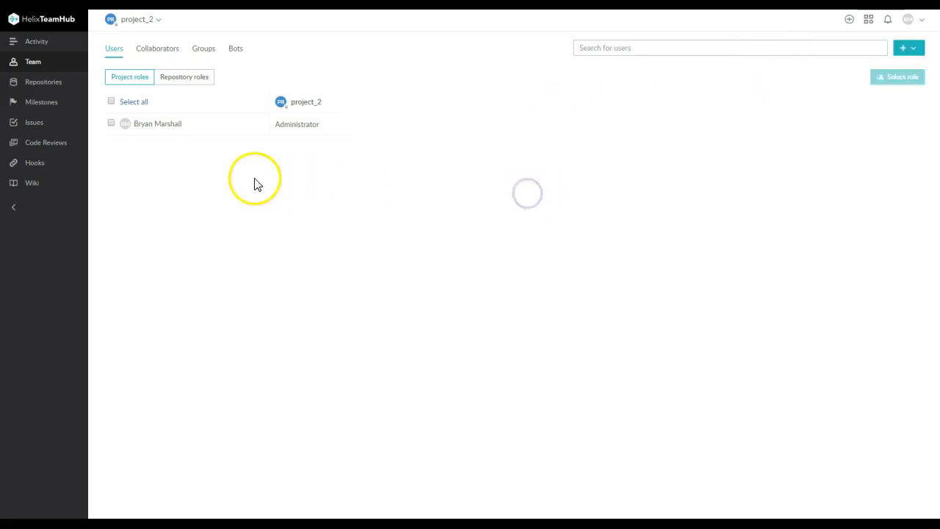
{"action": "mouse_move", "coordinate": [194, 63]}
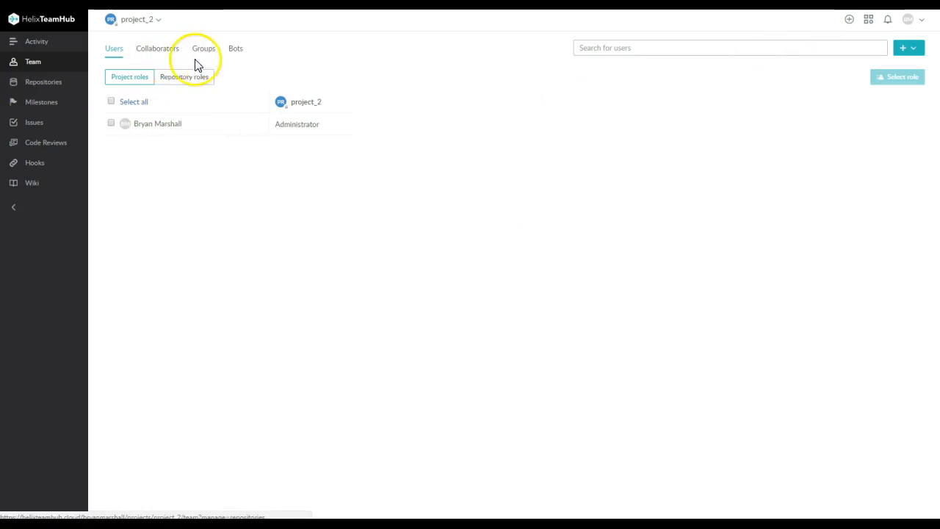
{"action": "mouse_move", "coordinate": [391, 53]}
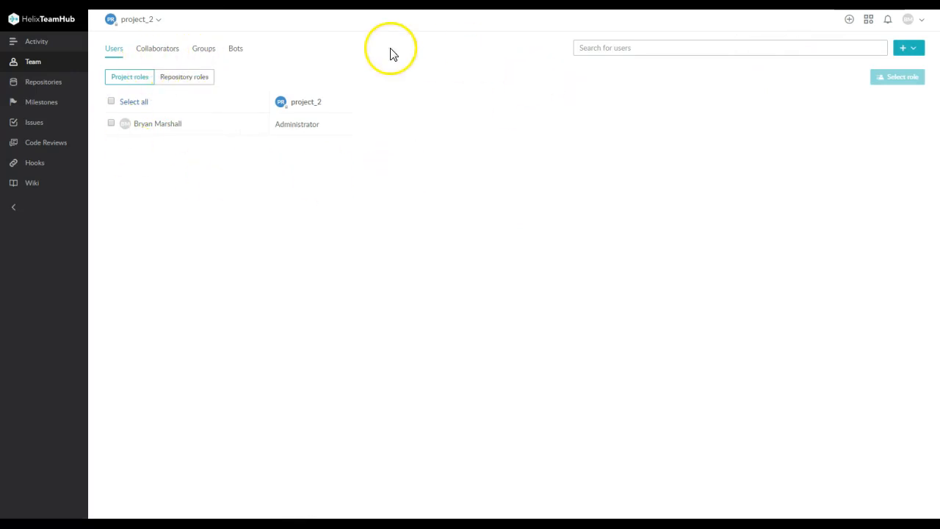
{"action": "mouse_move", "coordinate": [450, 218]}
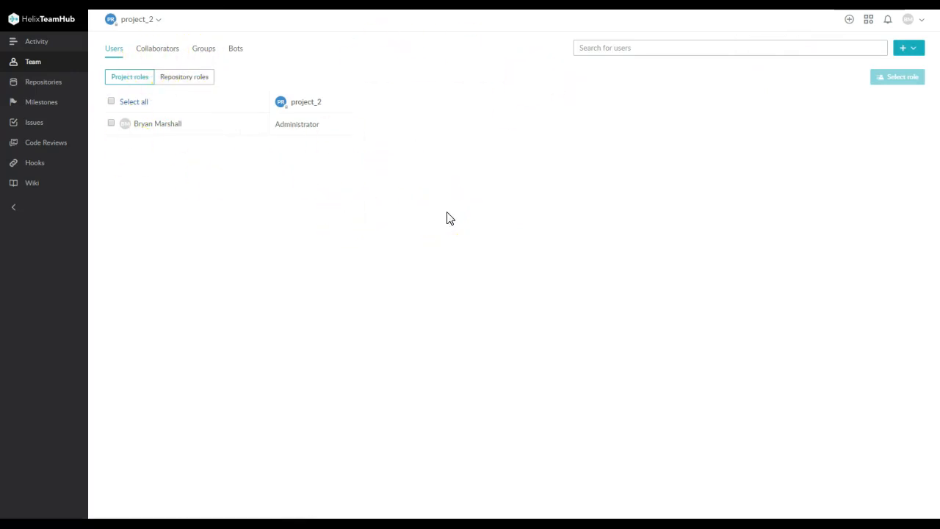